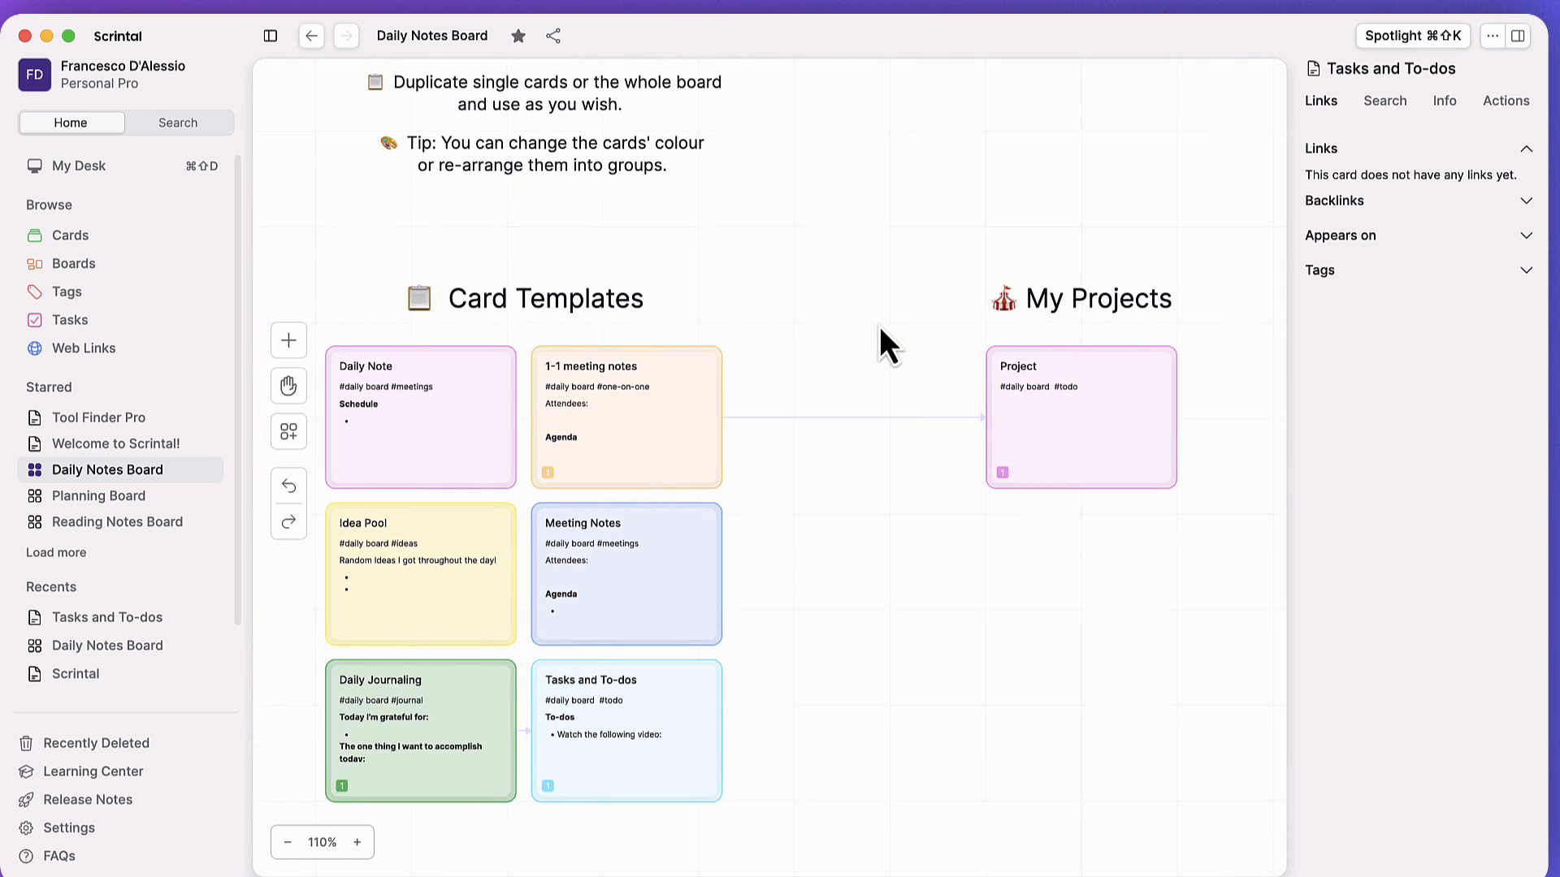
Go to My Desk from the sidebar to start a new card.
left_click(89, 161)
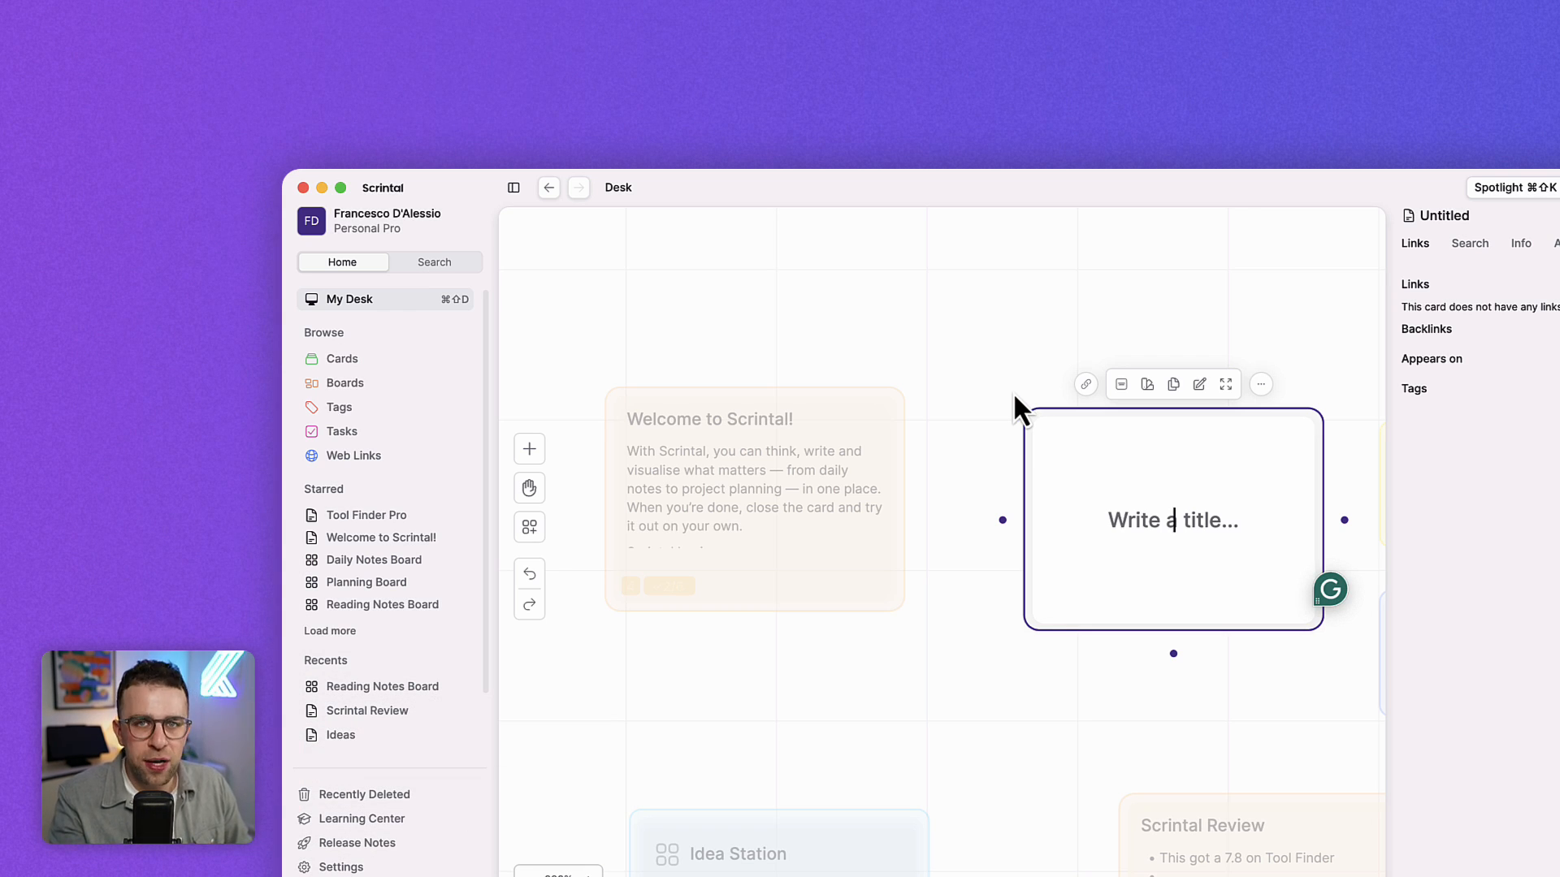
Title the new card 'Scrintal', expand it to full page, and bring up the / command list.
type("Scrintal")
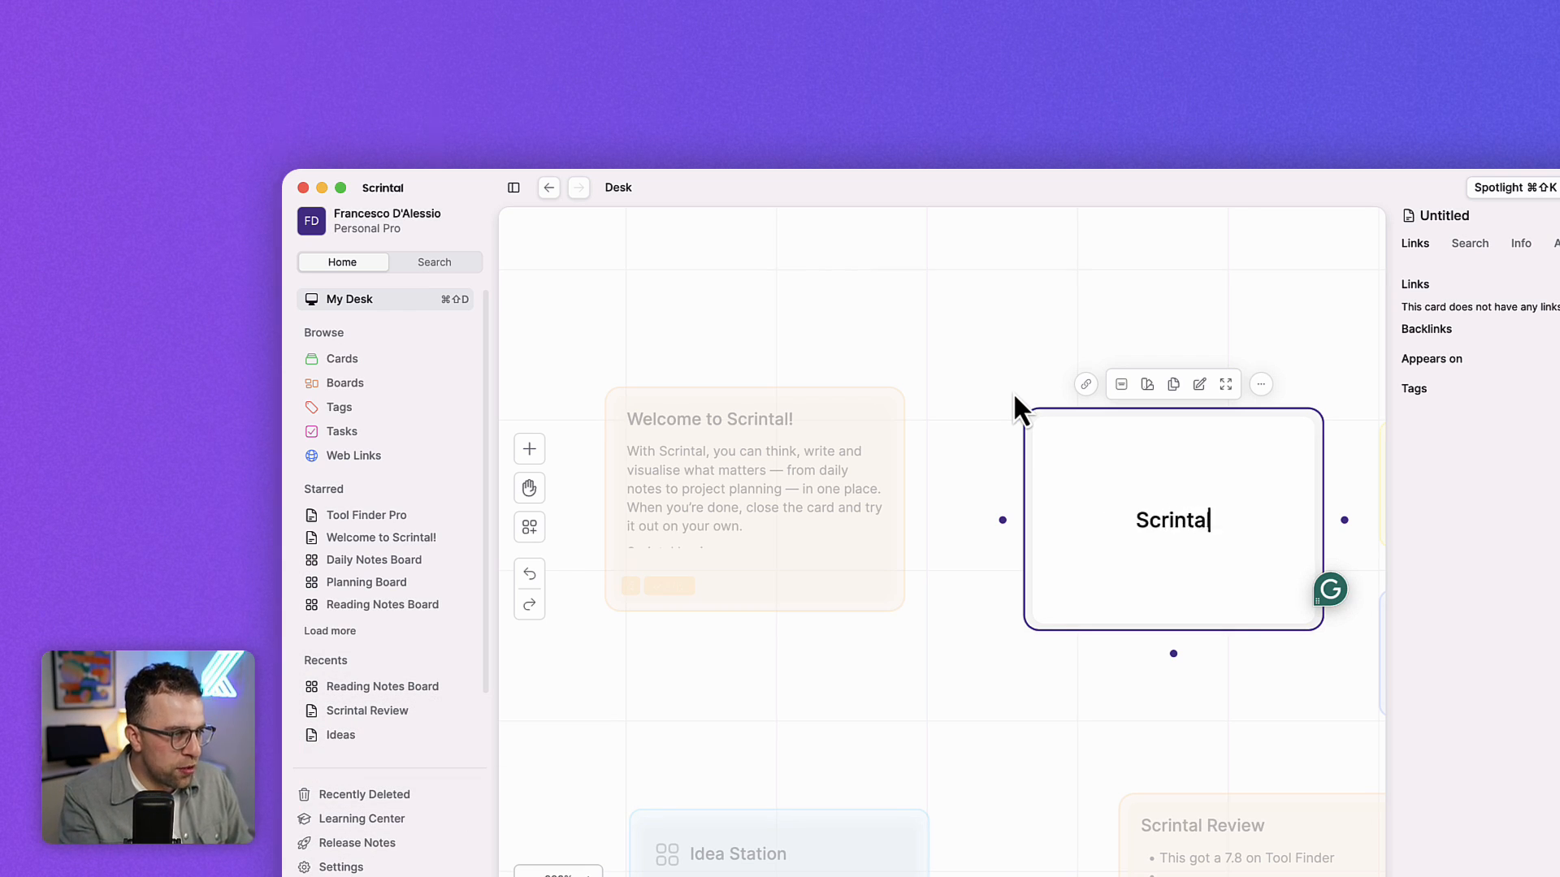
left_click(1224, 384)
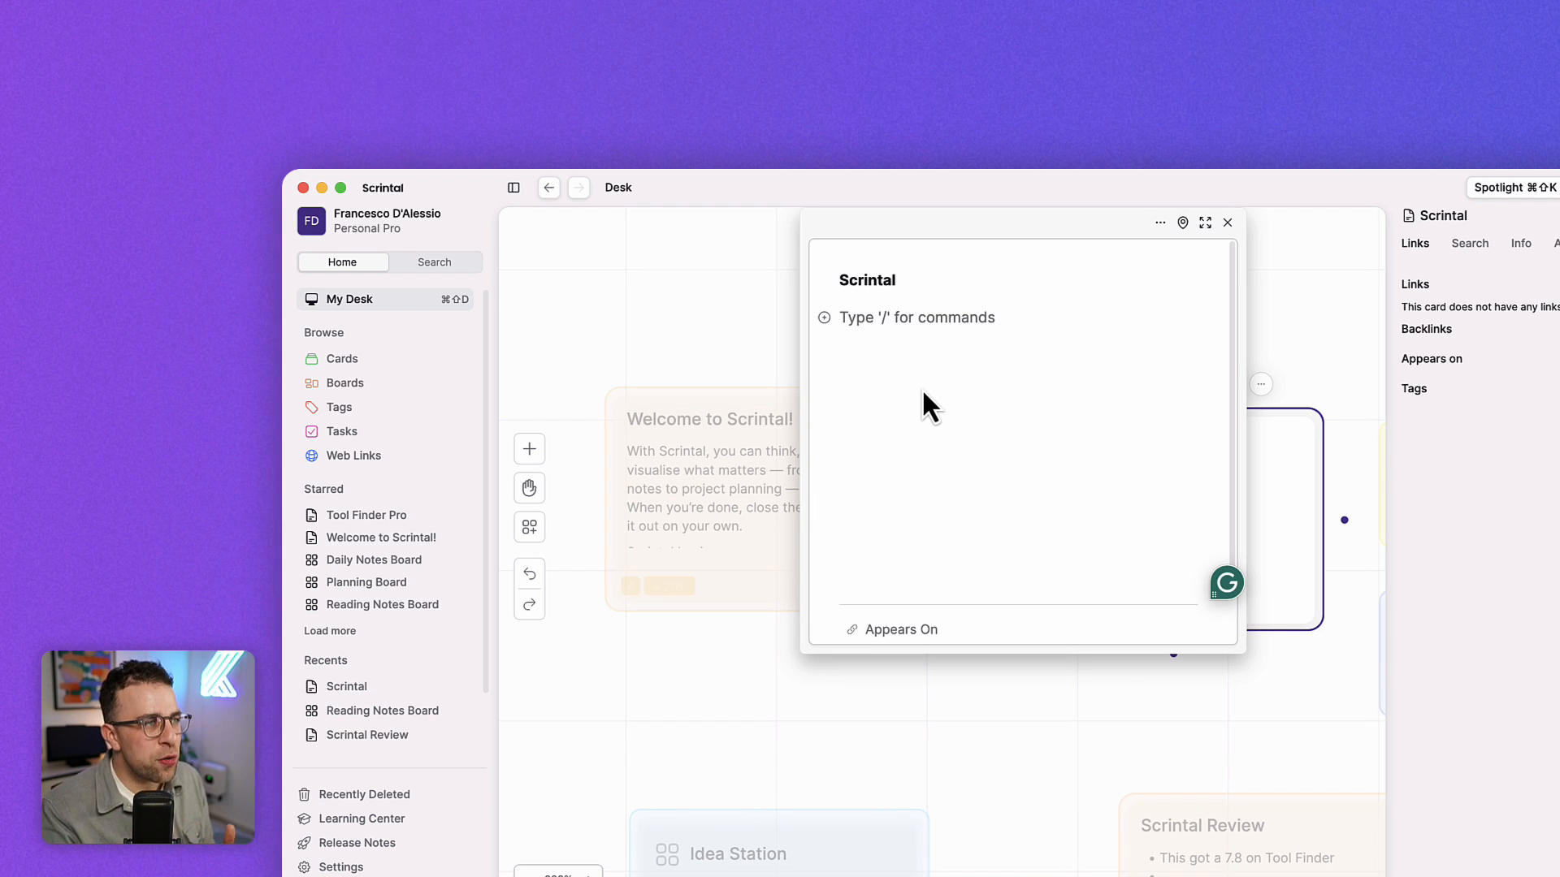
left_click(1205, 222)
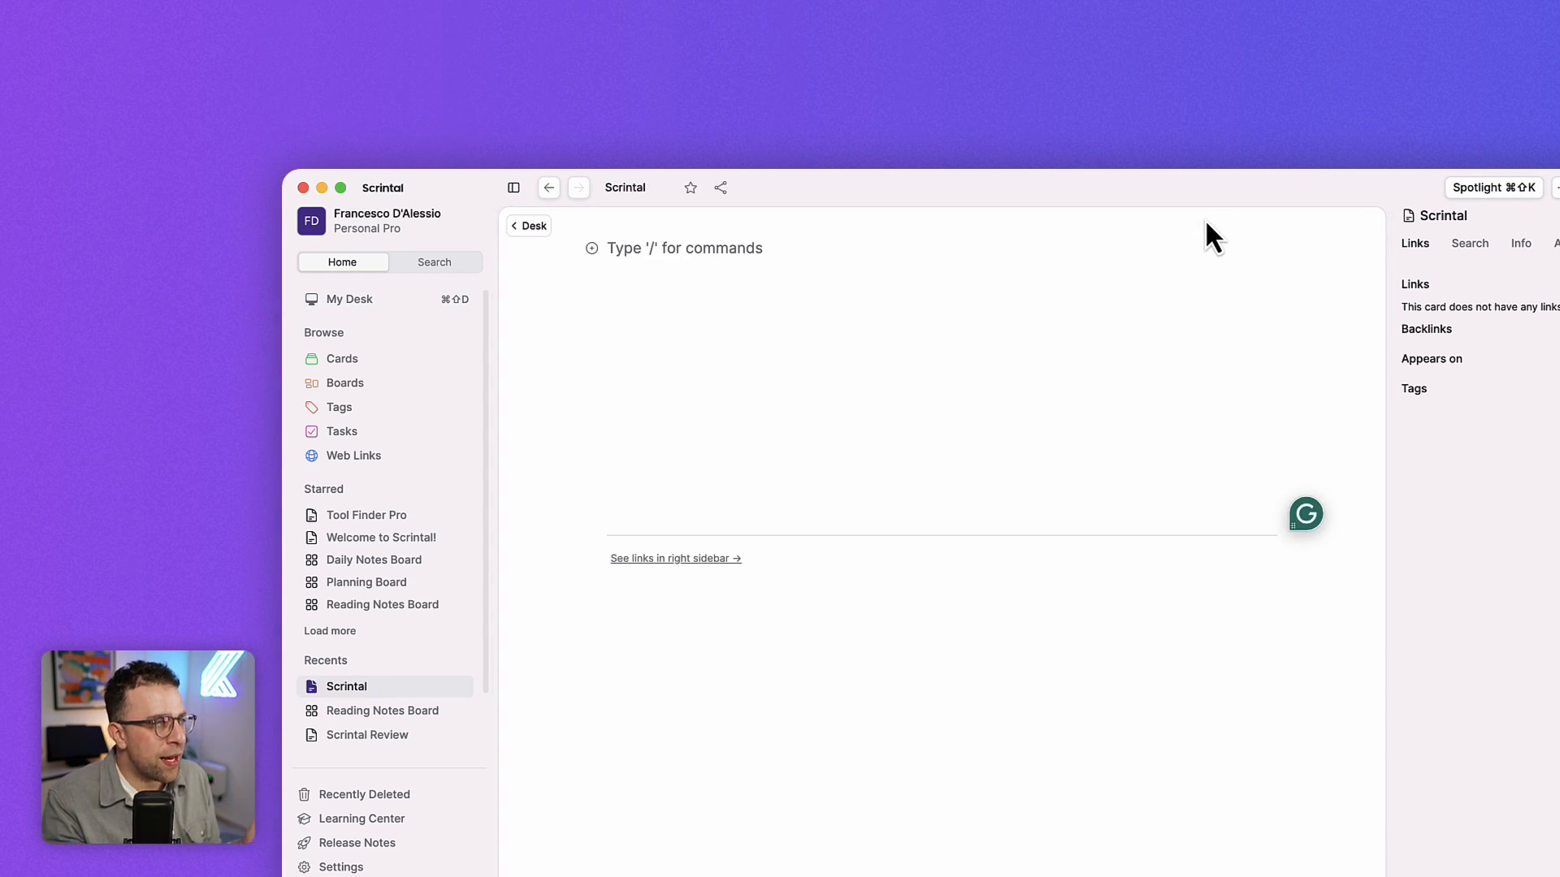
type("/")
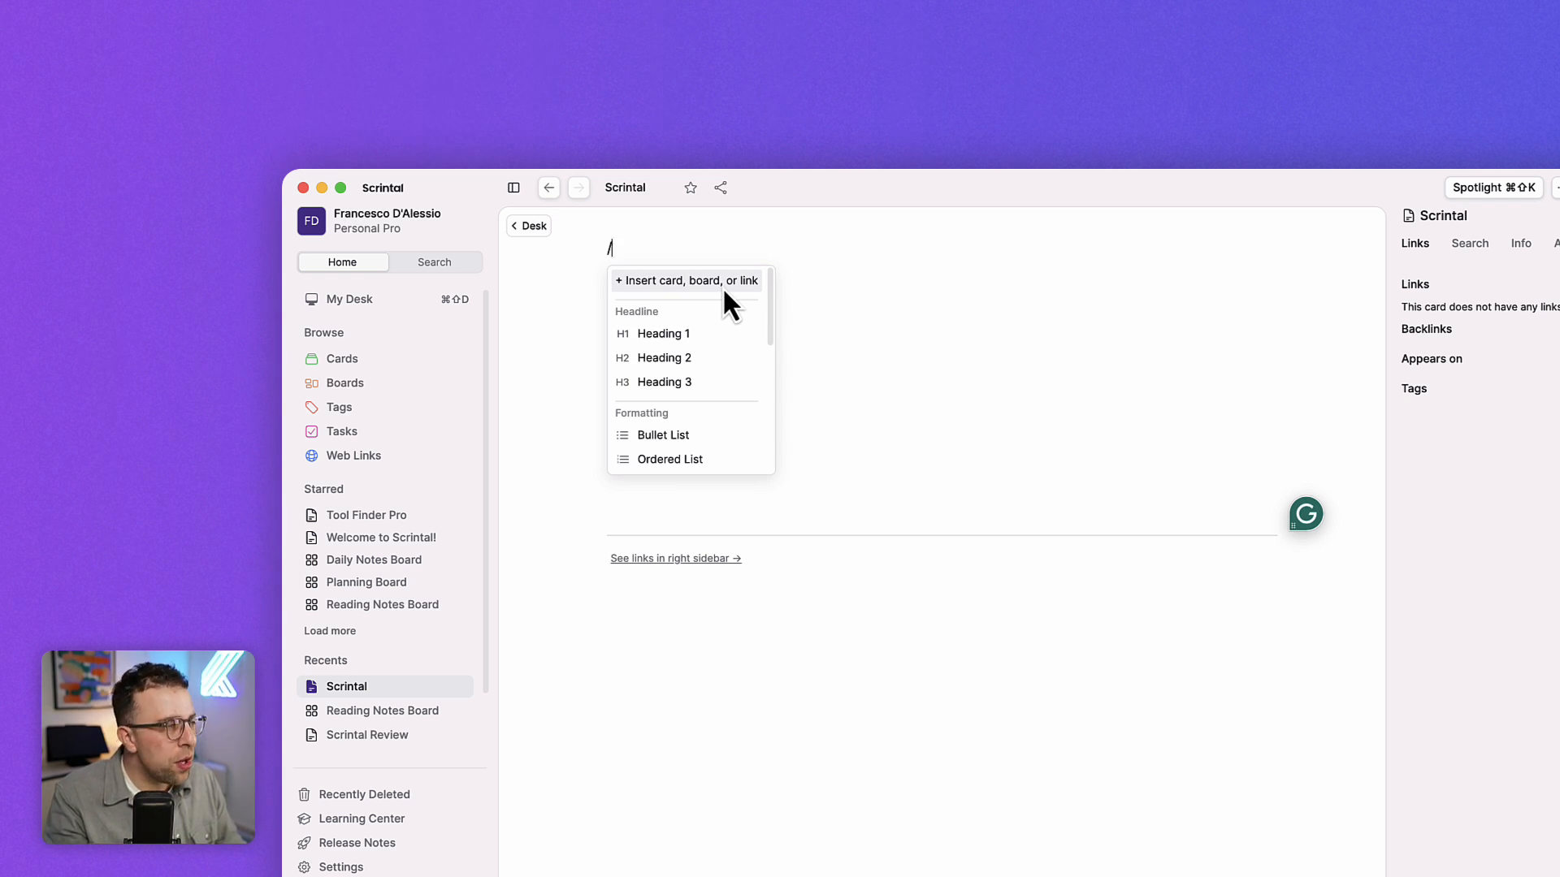
mouse_move(661, 333)
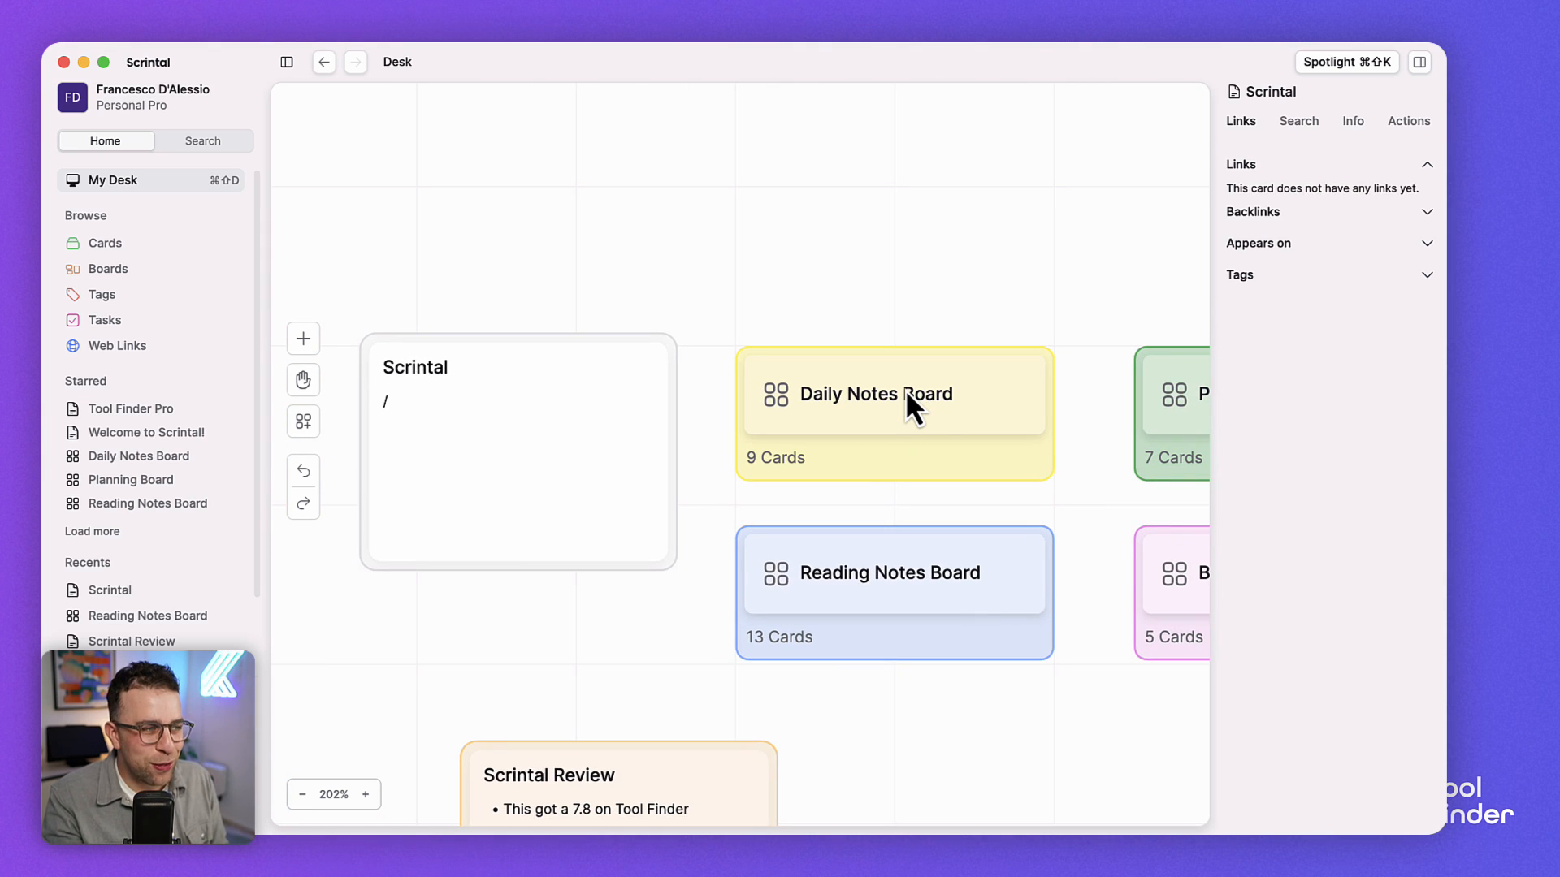
double_click(894, 393)
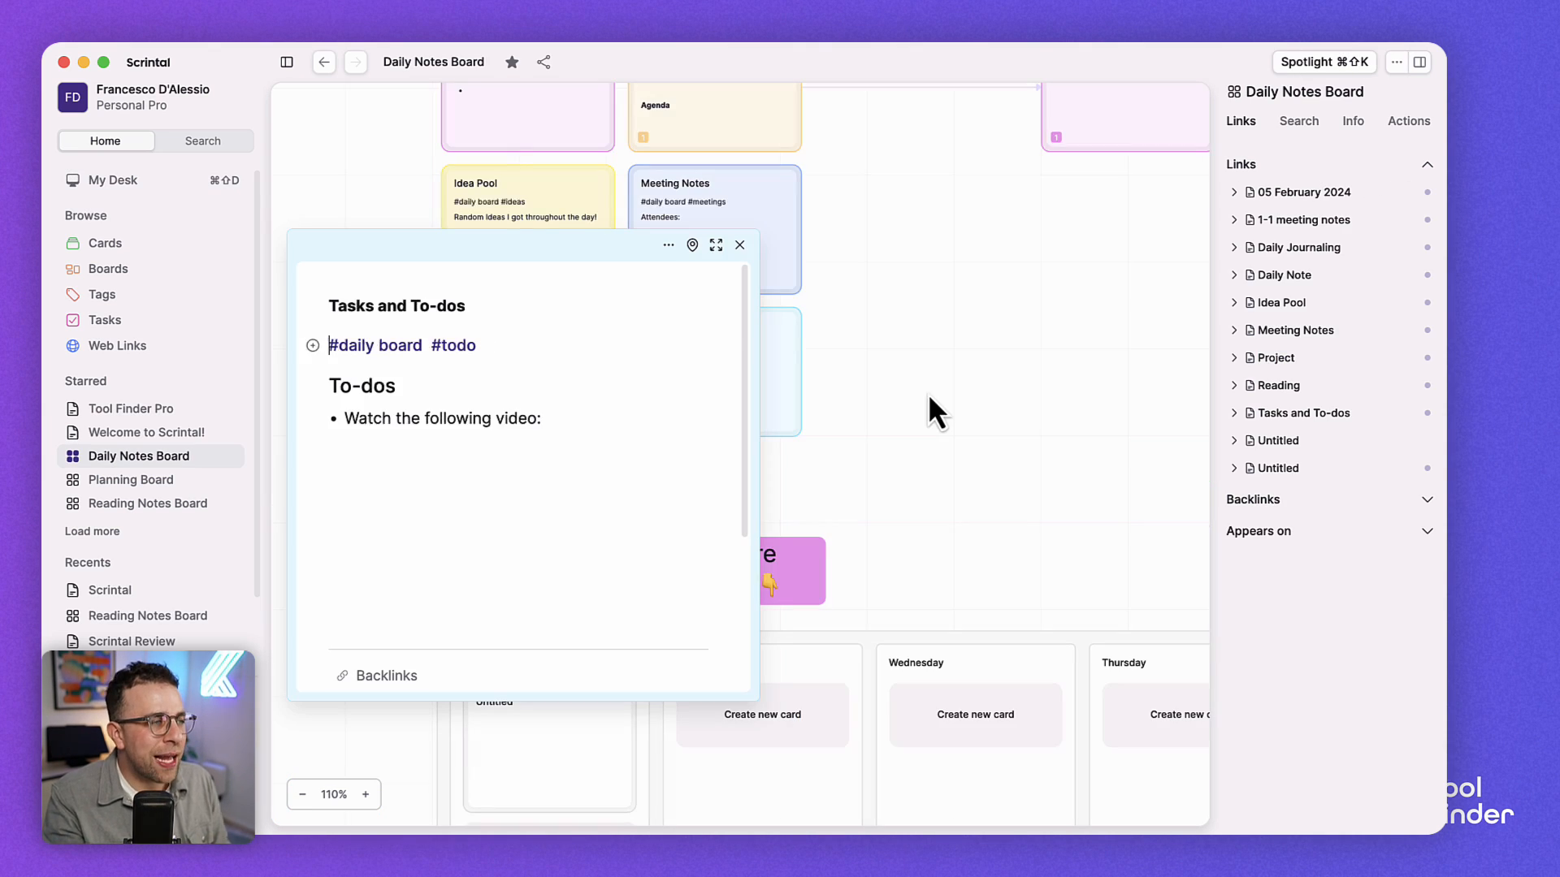
left_click(739, 244)
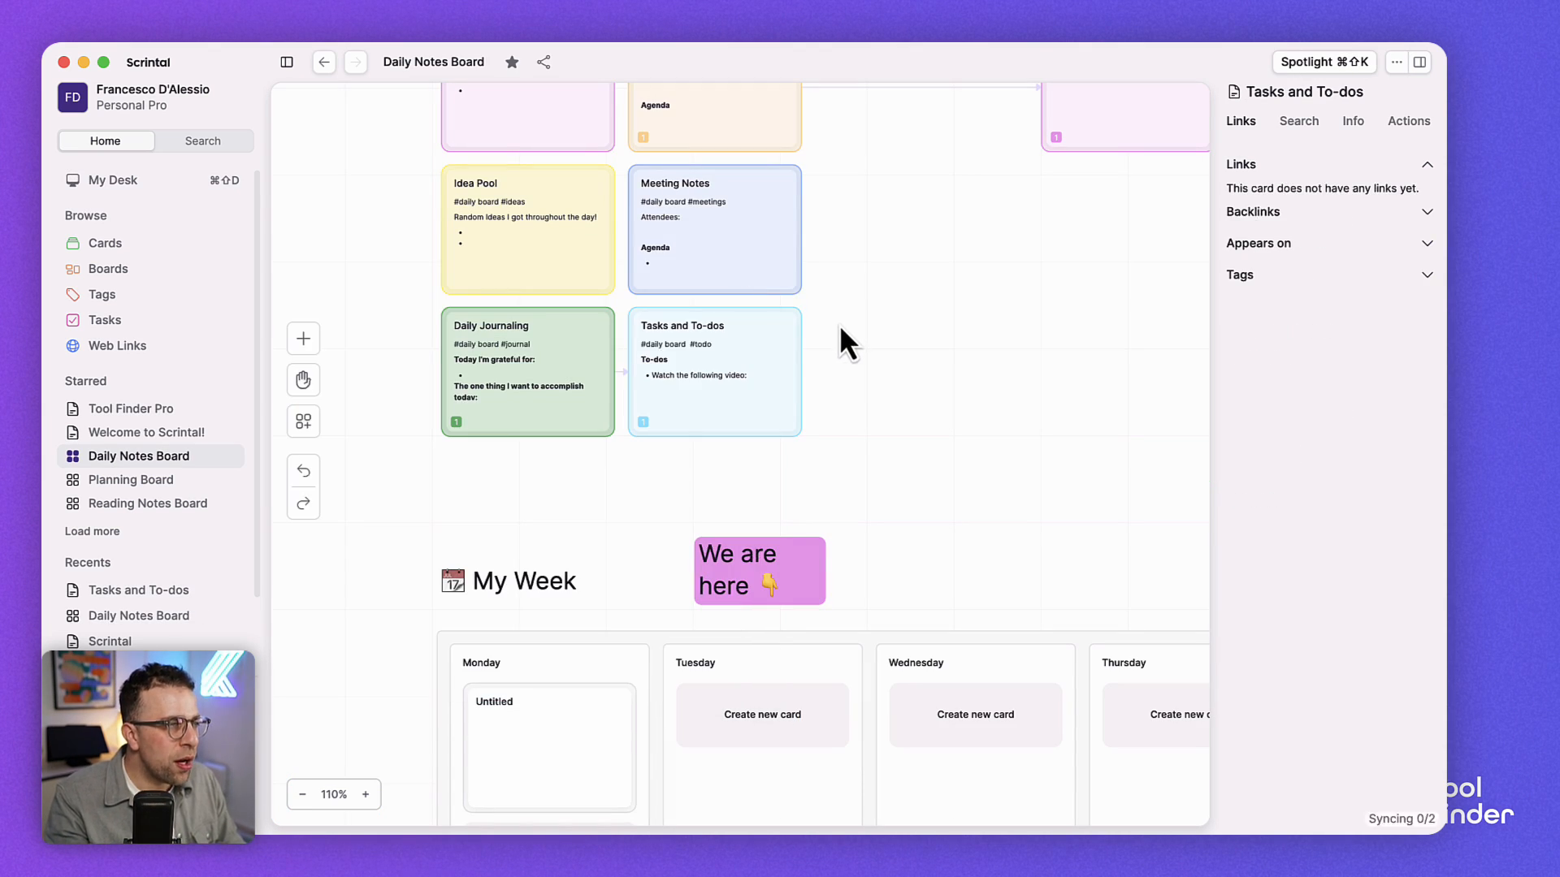
scroll("down", 3)
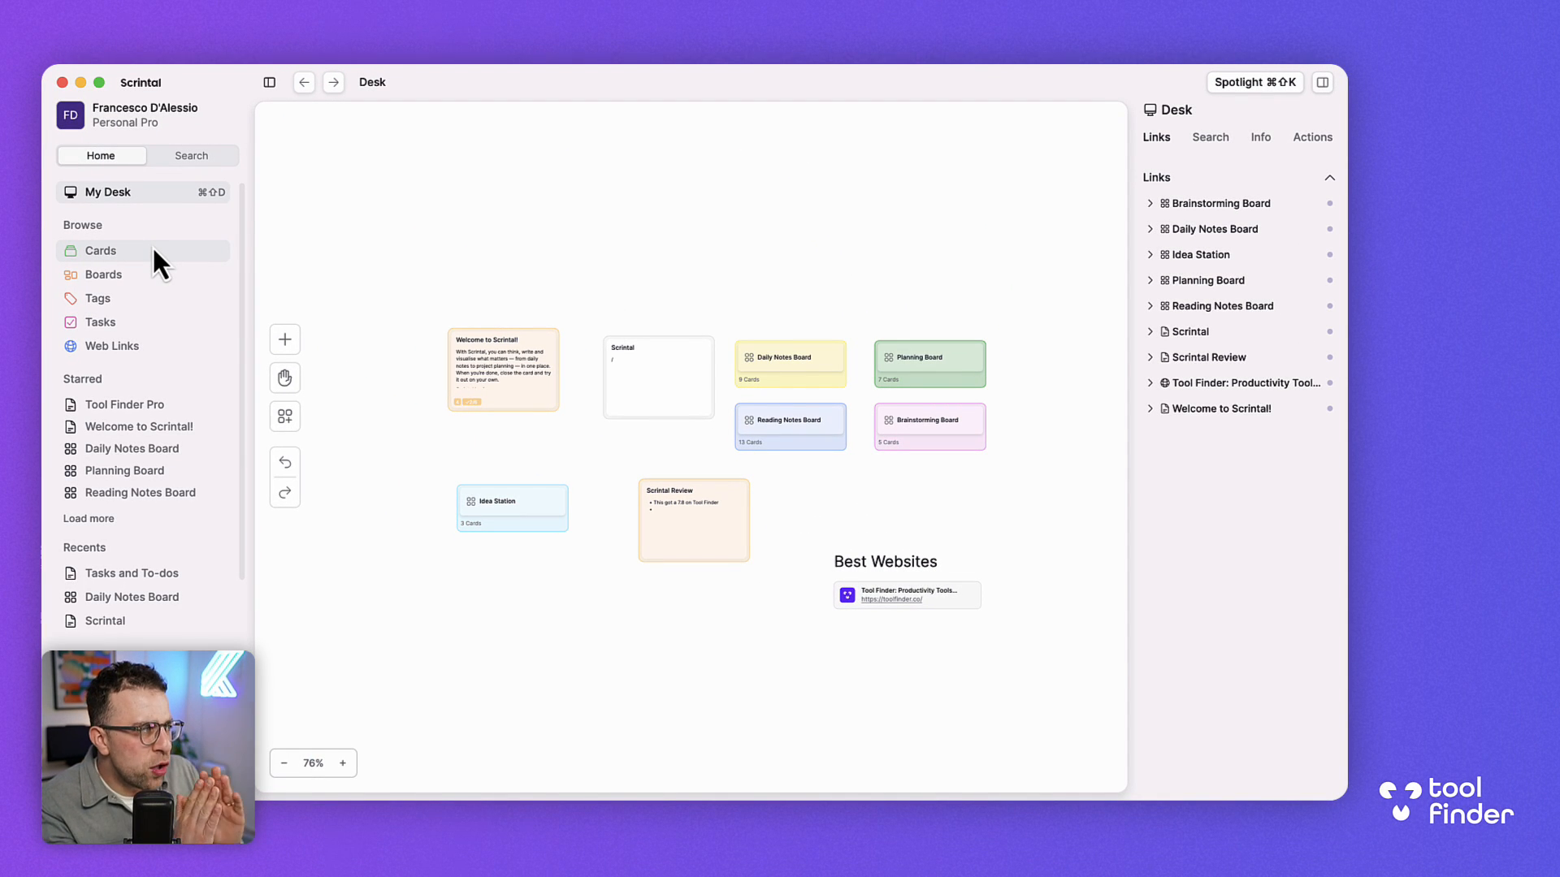
Browse the Cards and Boards lists, then the Tasks overview of unchecked items.
left_click(102, 249)
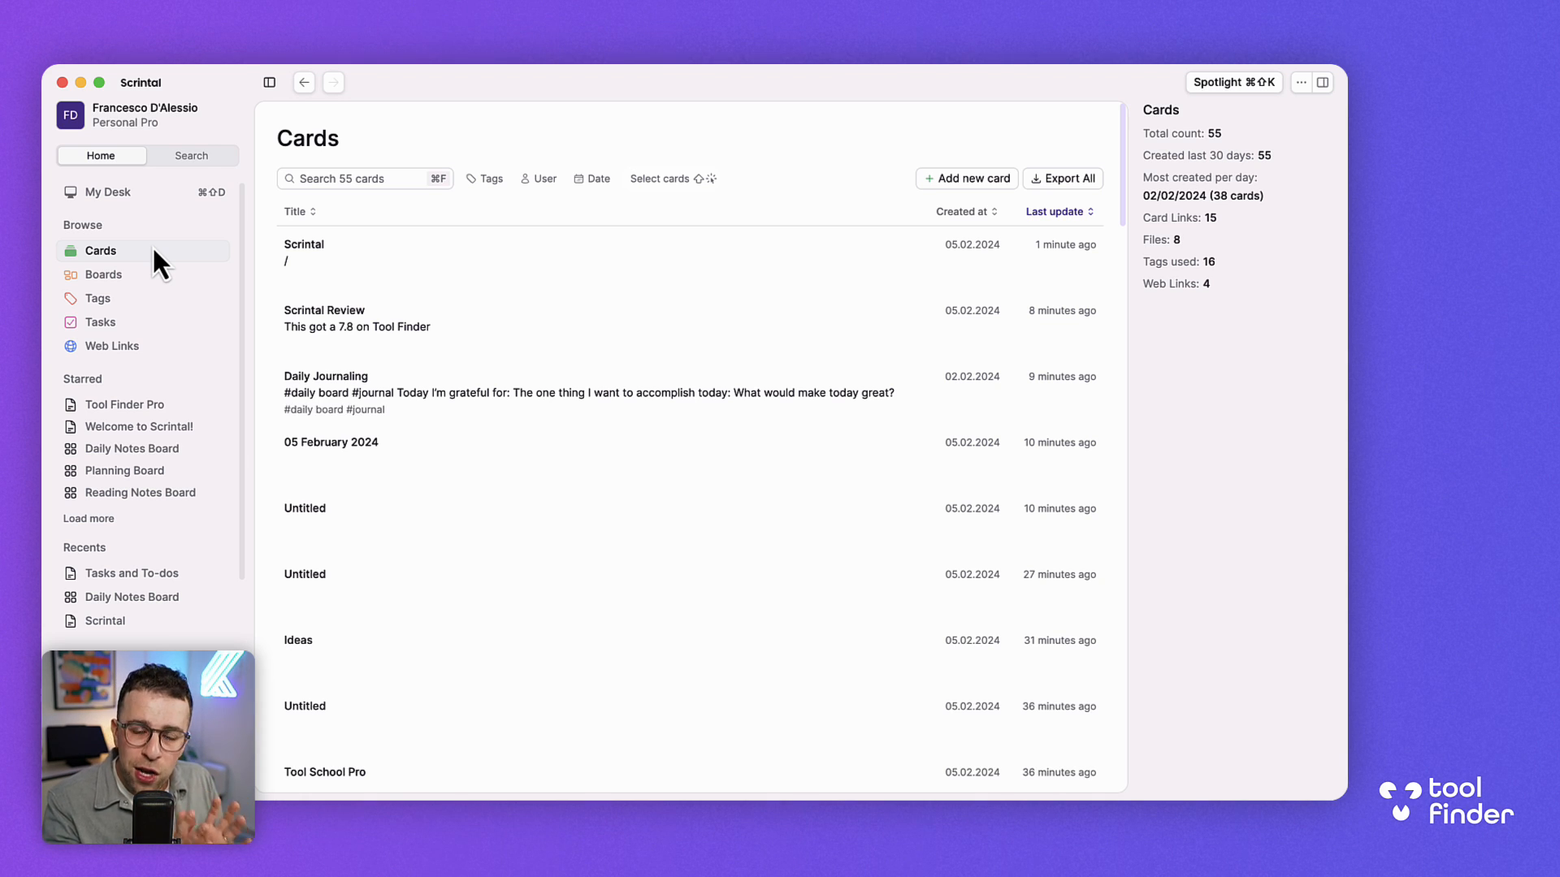
mouse_move(103, 275)
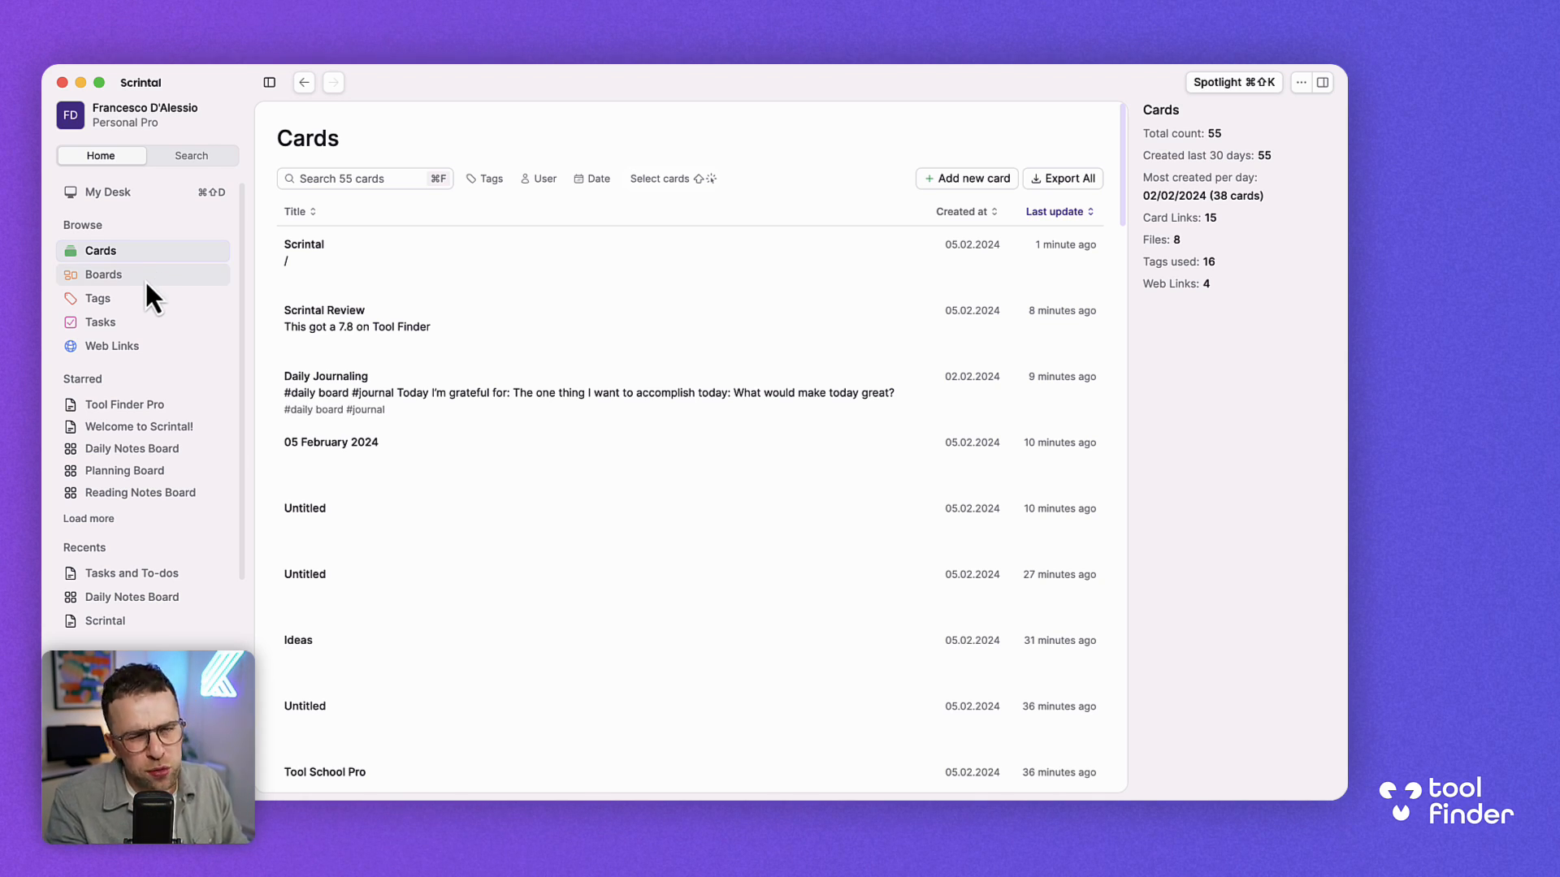
left_click(103, 274)
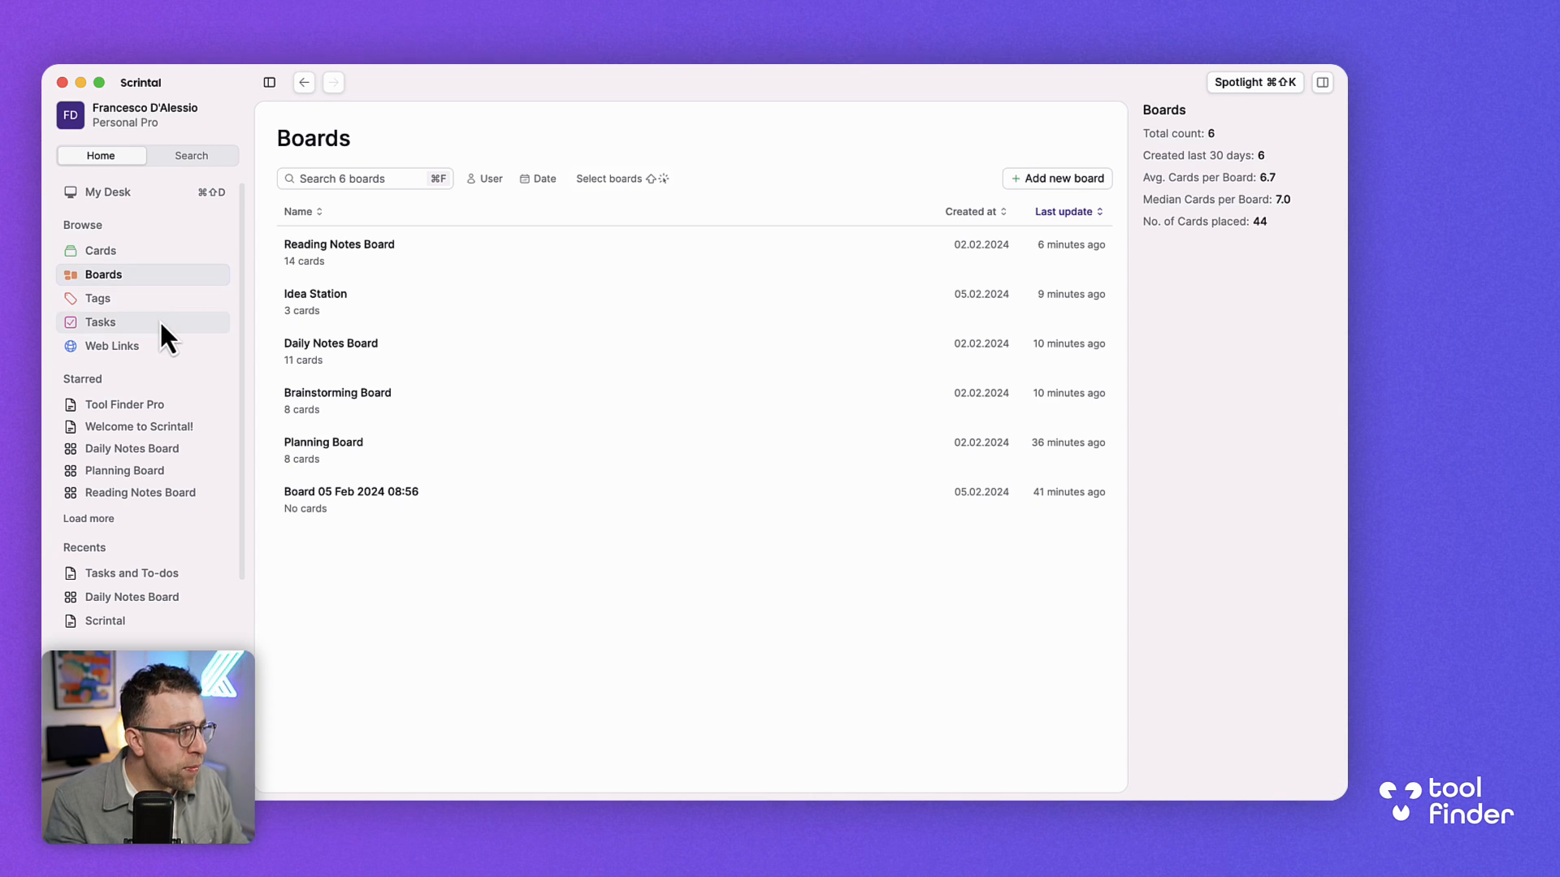
left_click(100, 322)
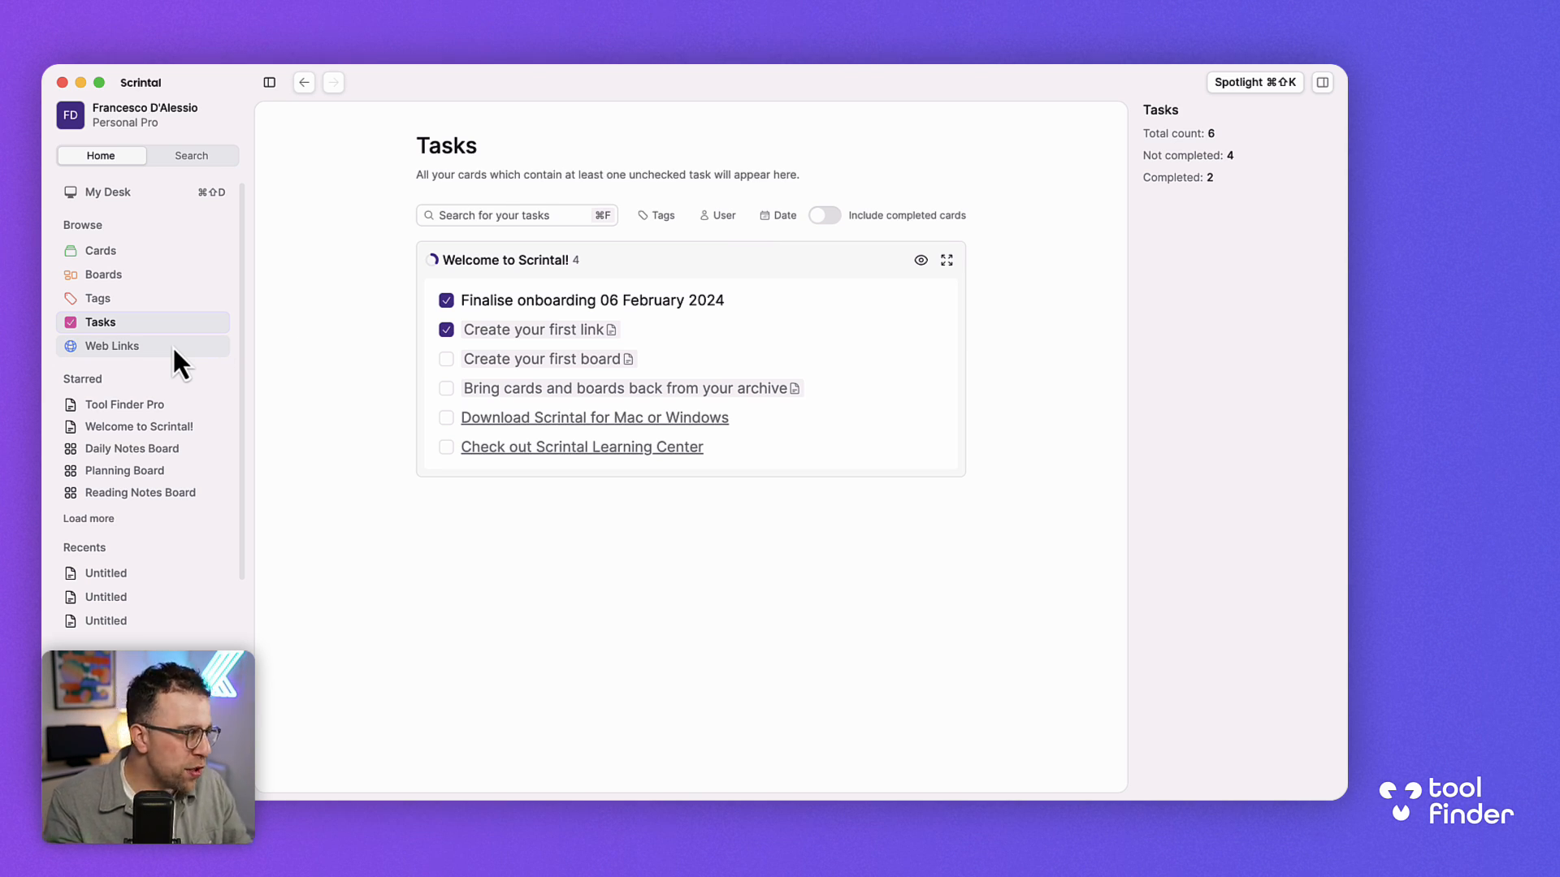
List all 32 saved web links and briefly preview the Tool Finder link.
left_click(112, 346)
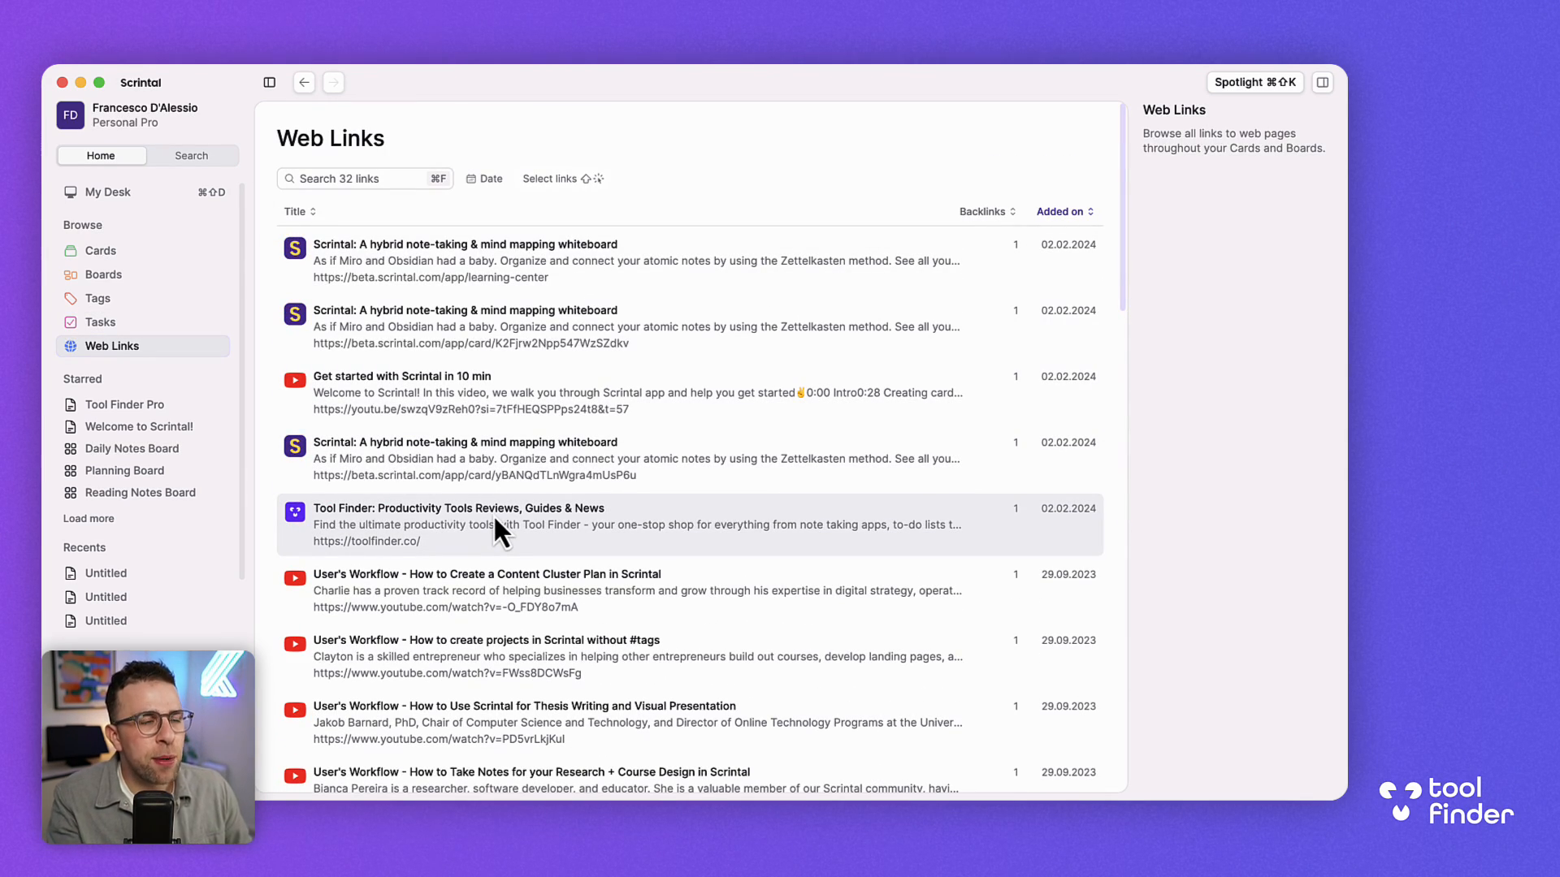
left_click(457, 508)
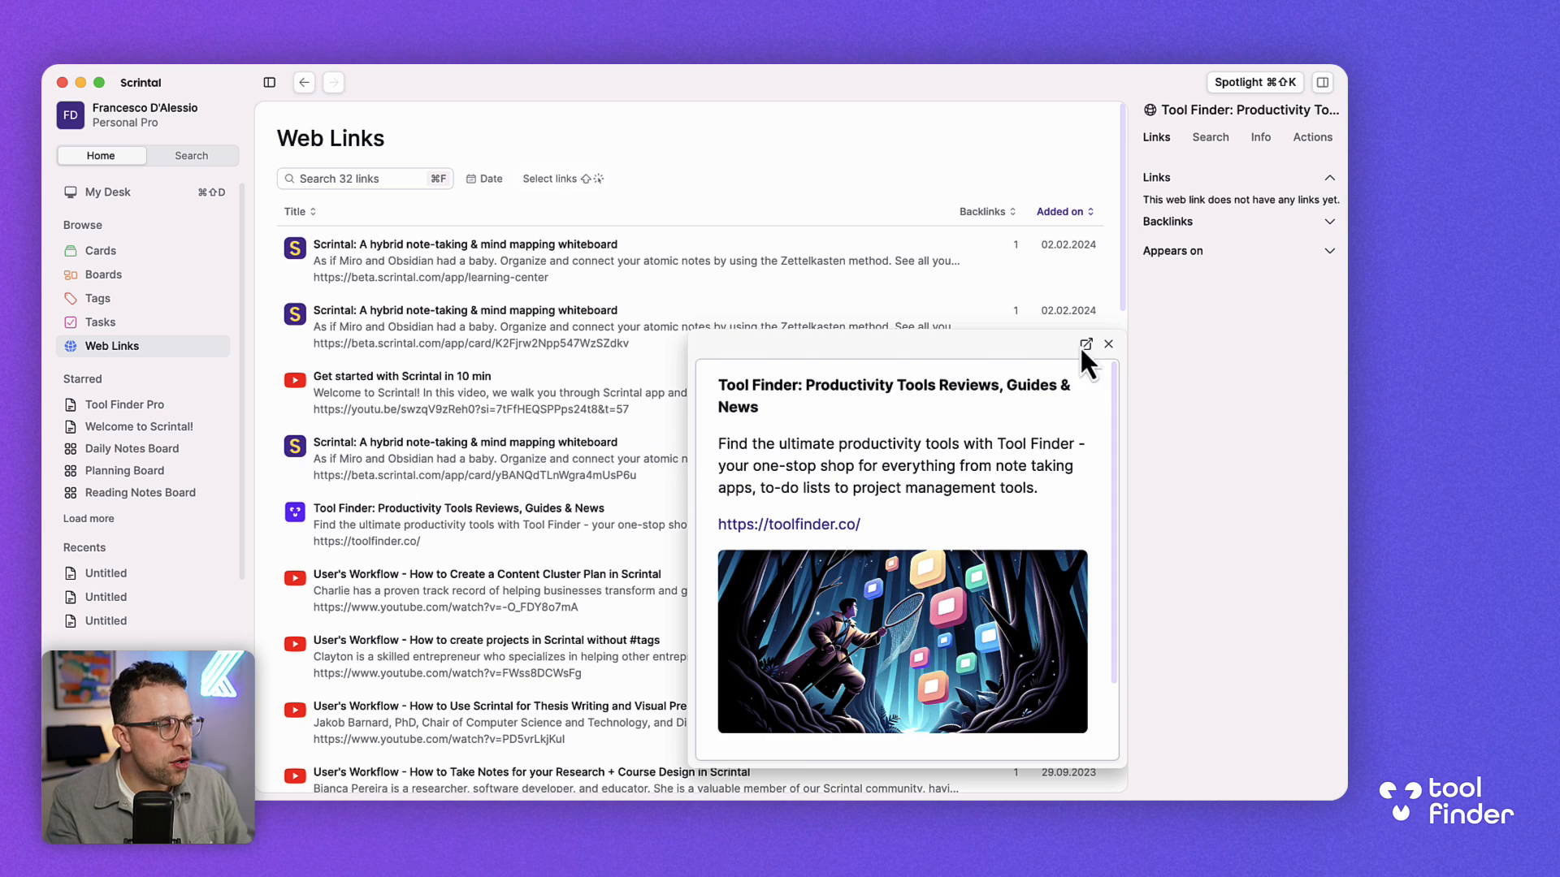
left_click(1107, 342)
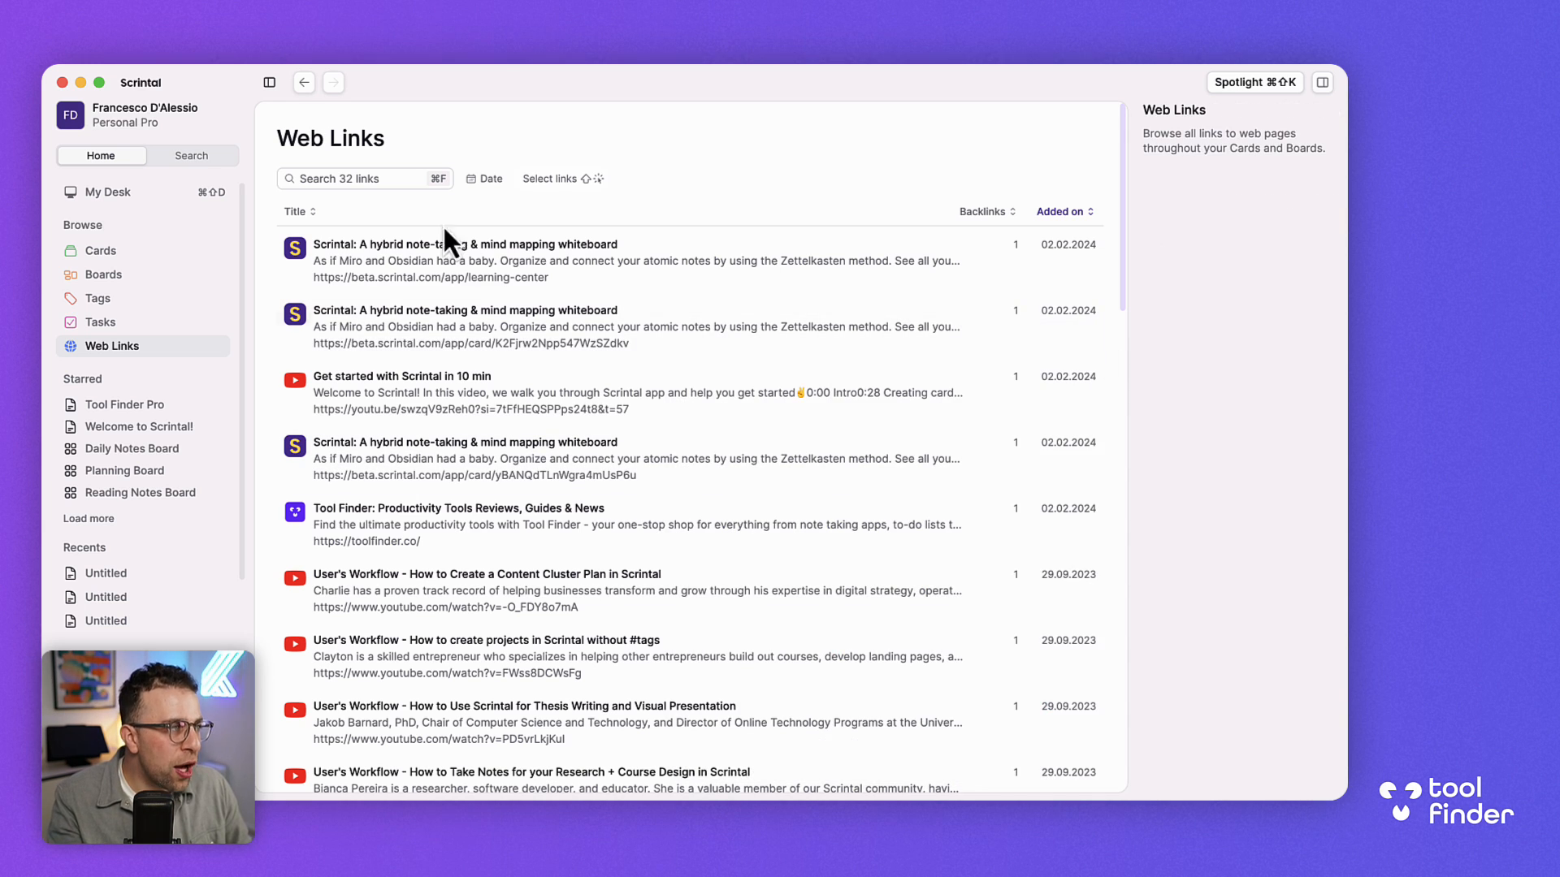
mouse_move(360, 197)
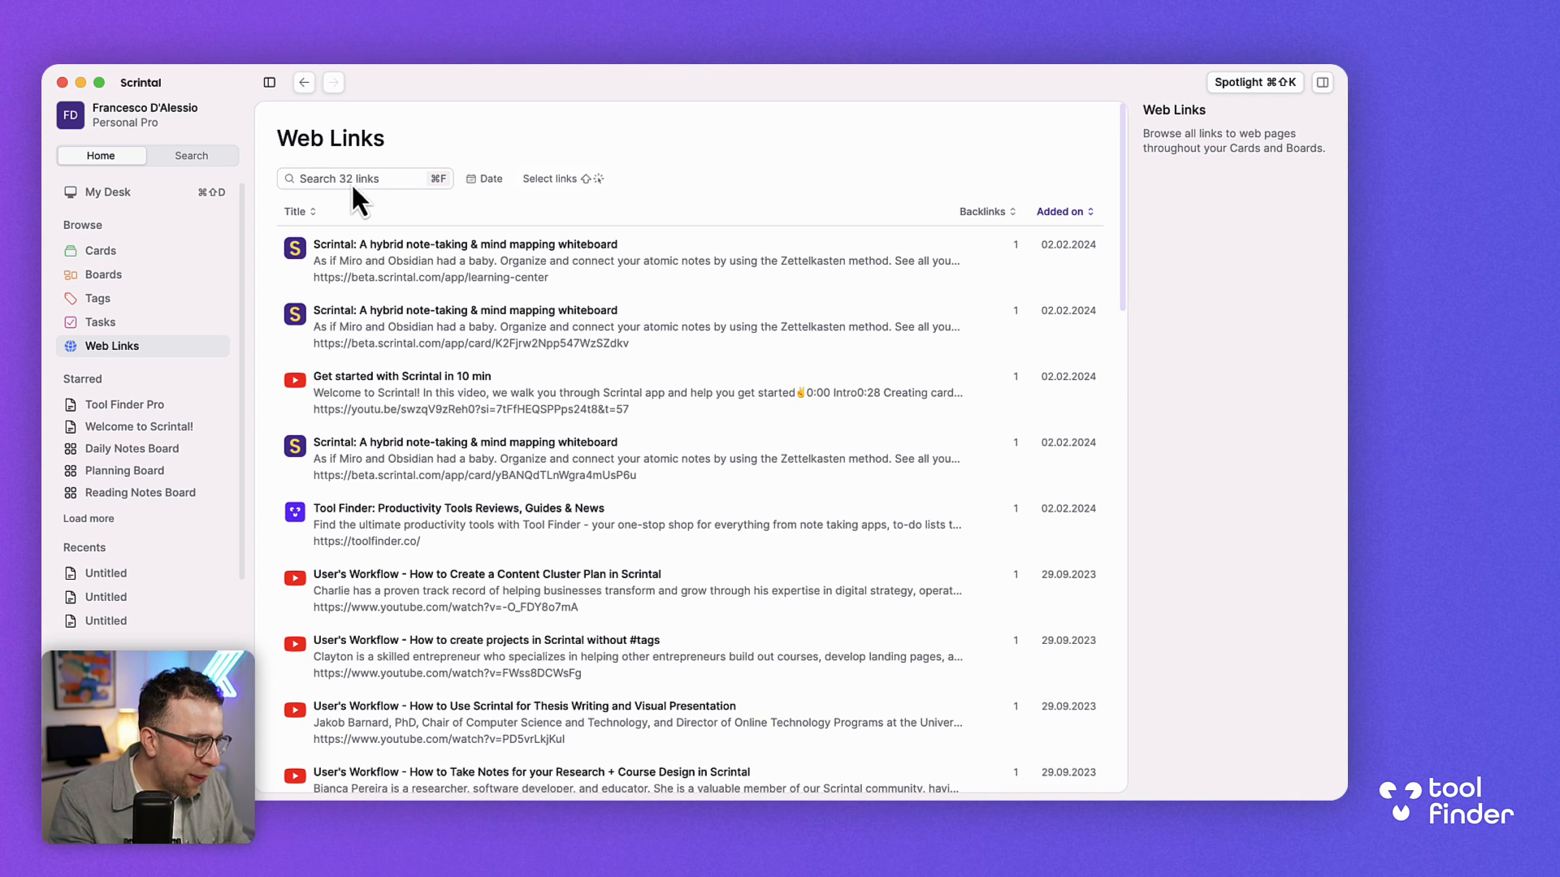
mouse_move(142, 206)
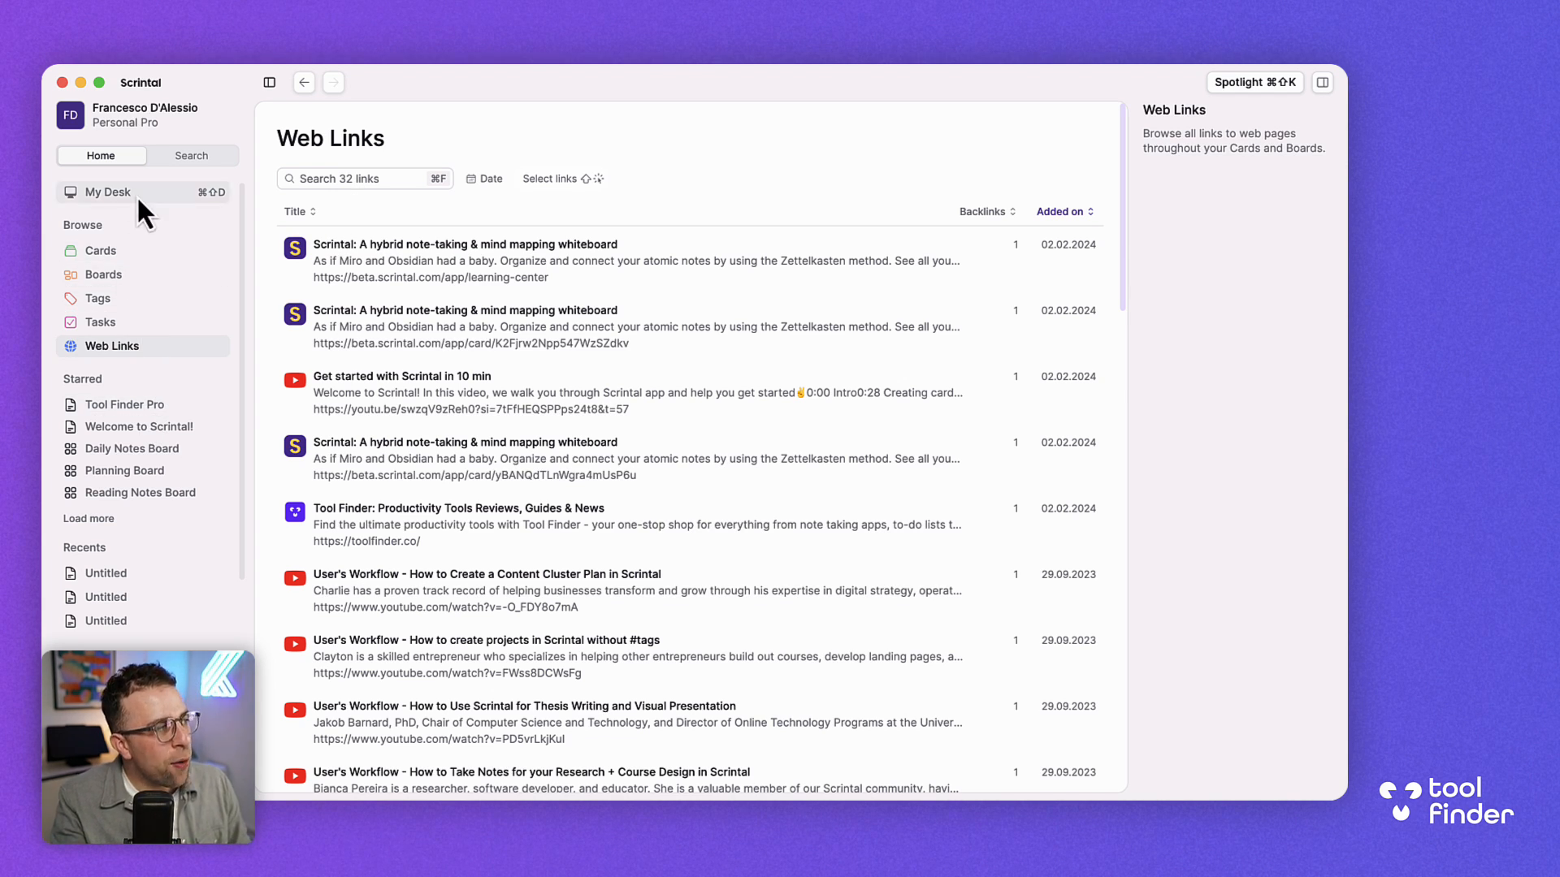
Add 'Review Scrintal' to the Priorities card, view it full page, then return to Daily Notes.
left_click(105, 192)
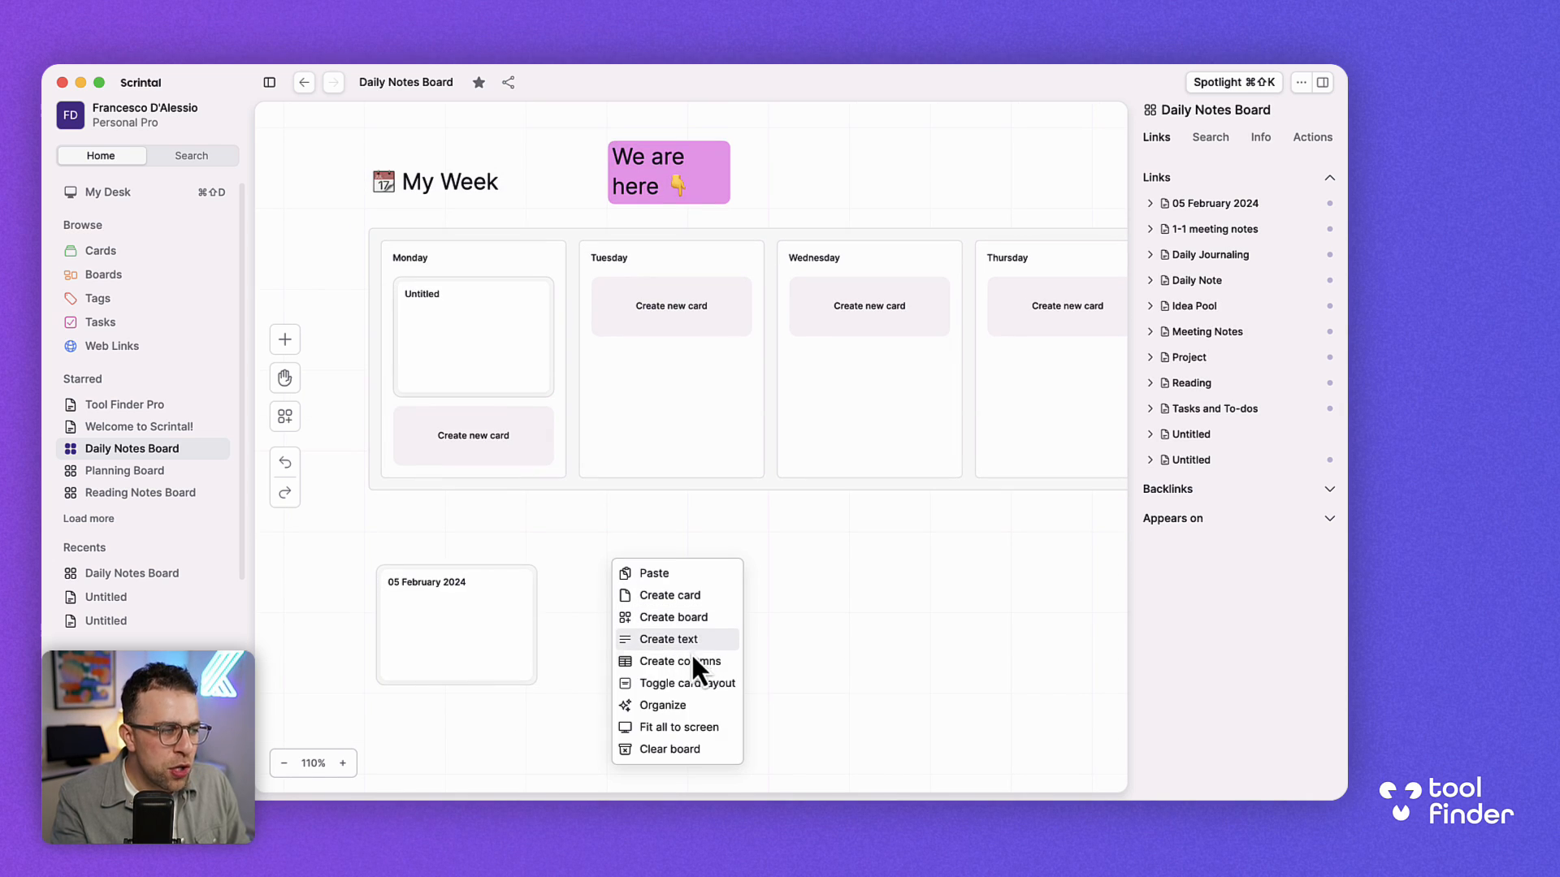
mouse_move(701, 669)
type("Priorities")
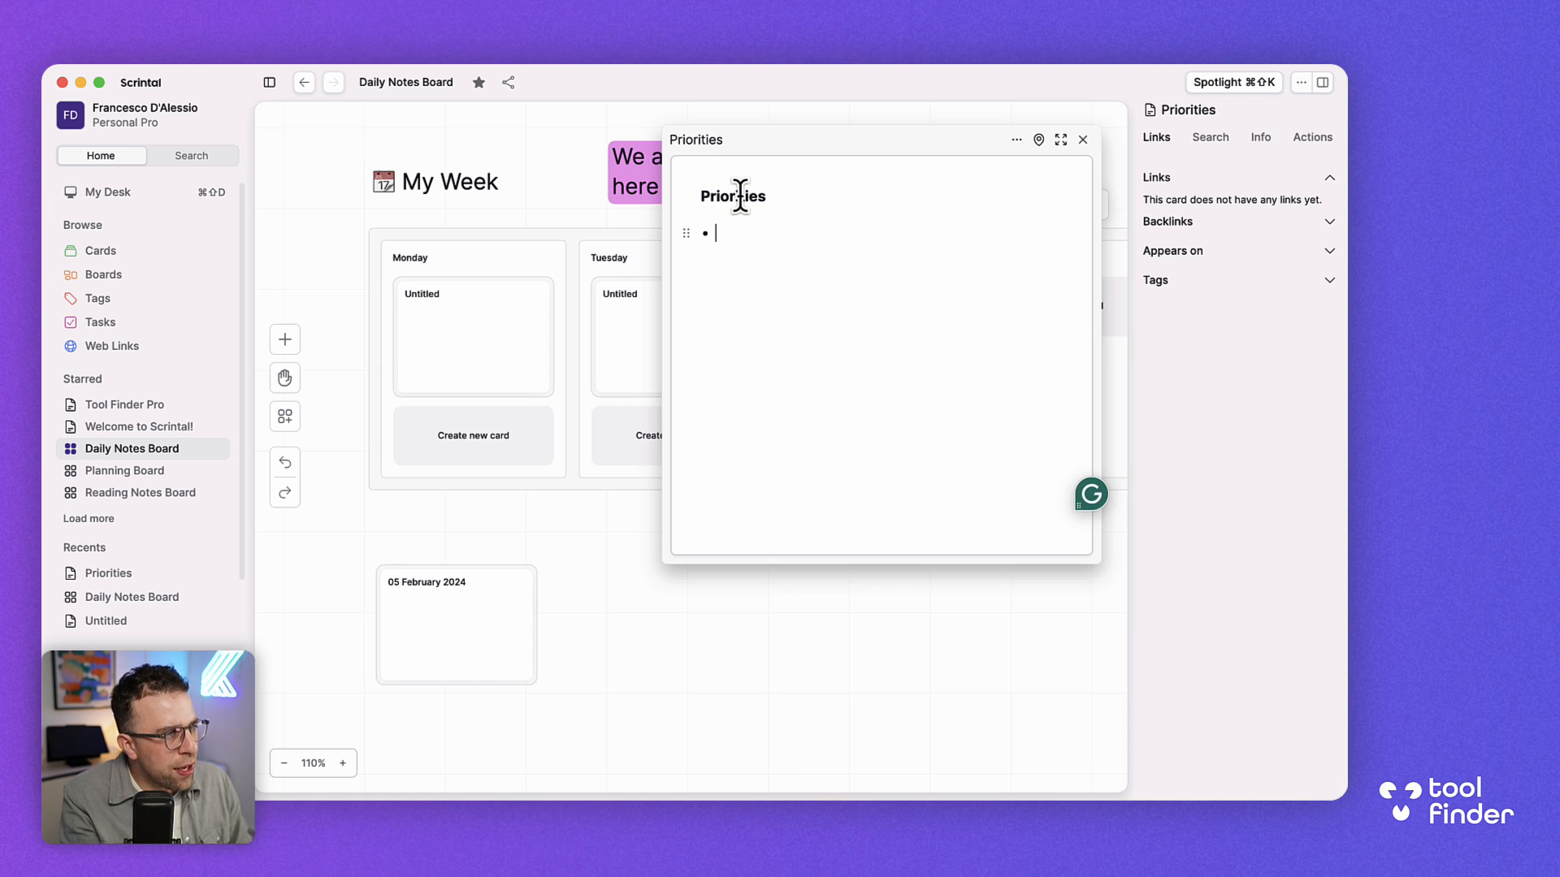
type("Review Scrintal")
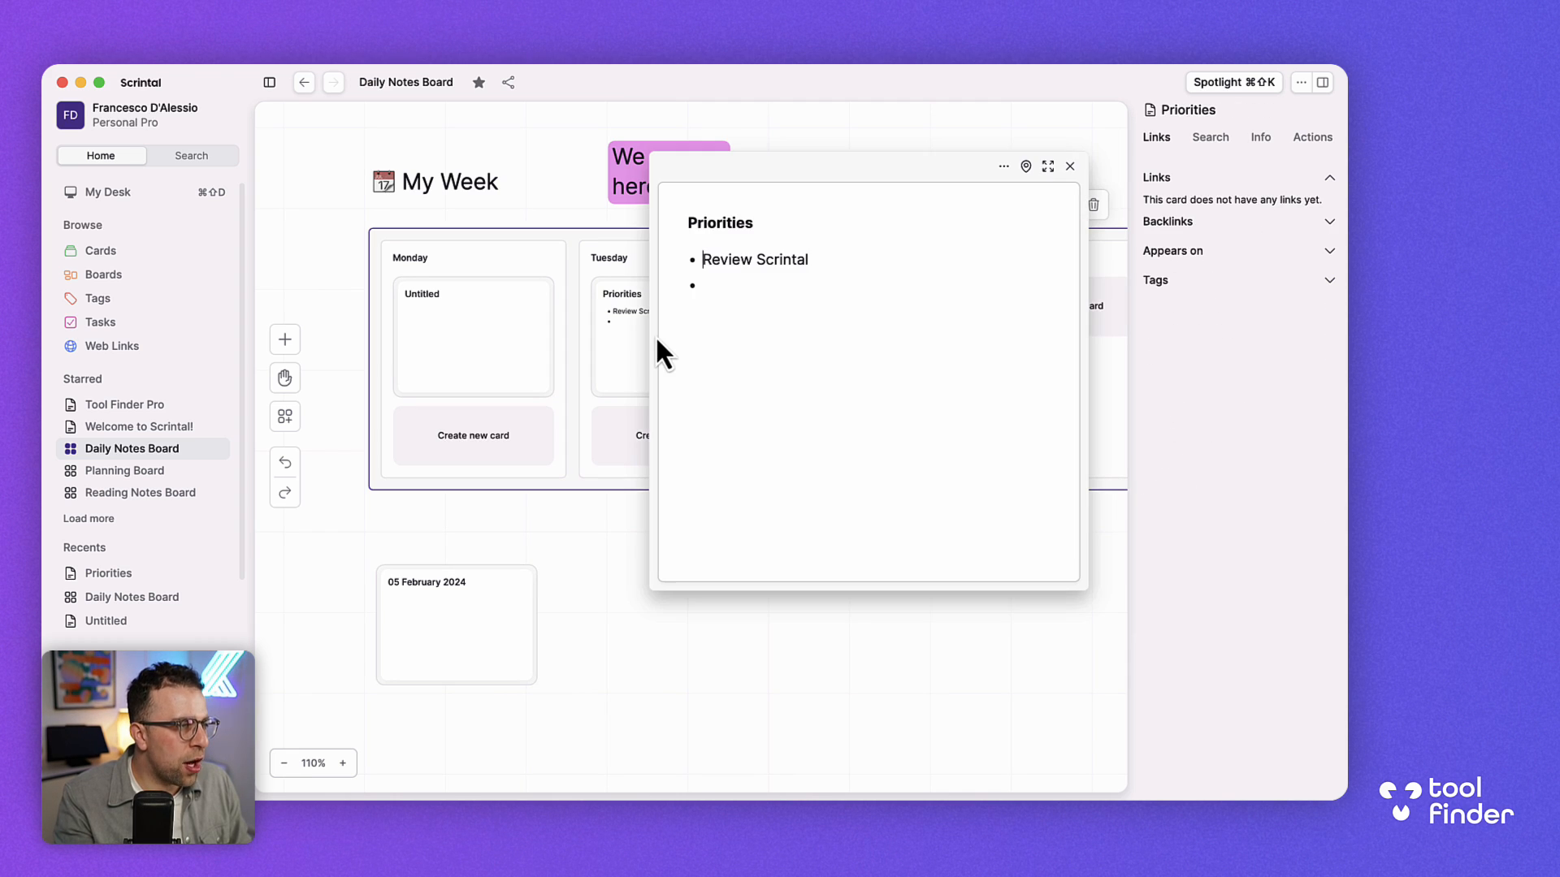
left_click(1047, 166)
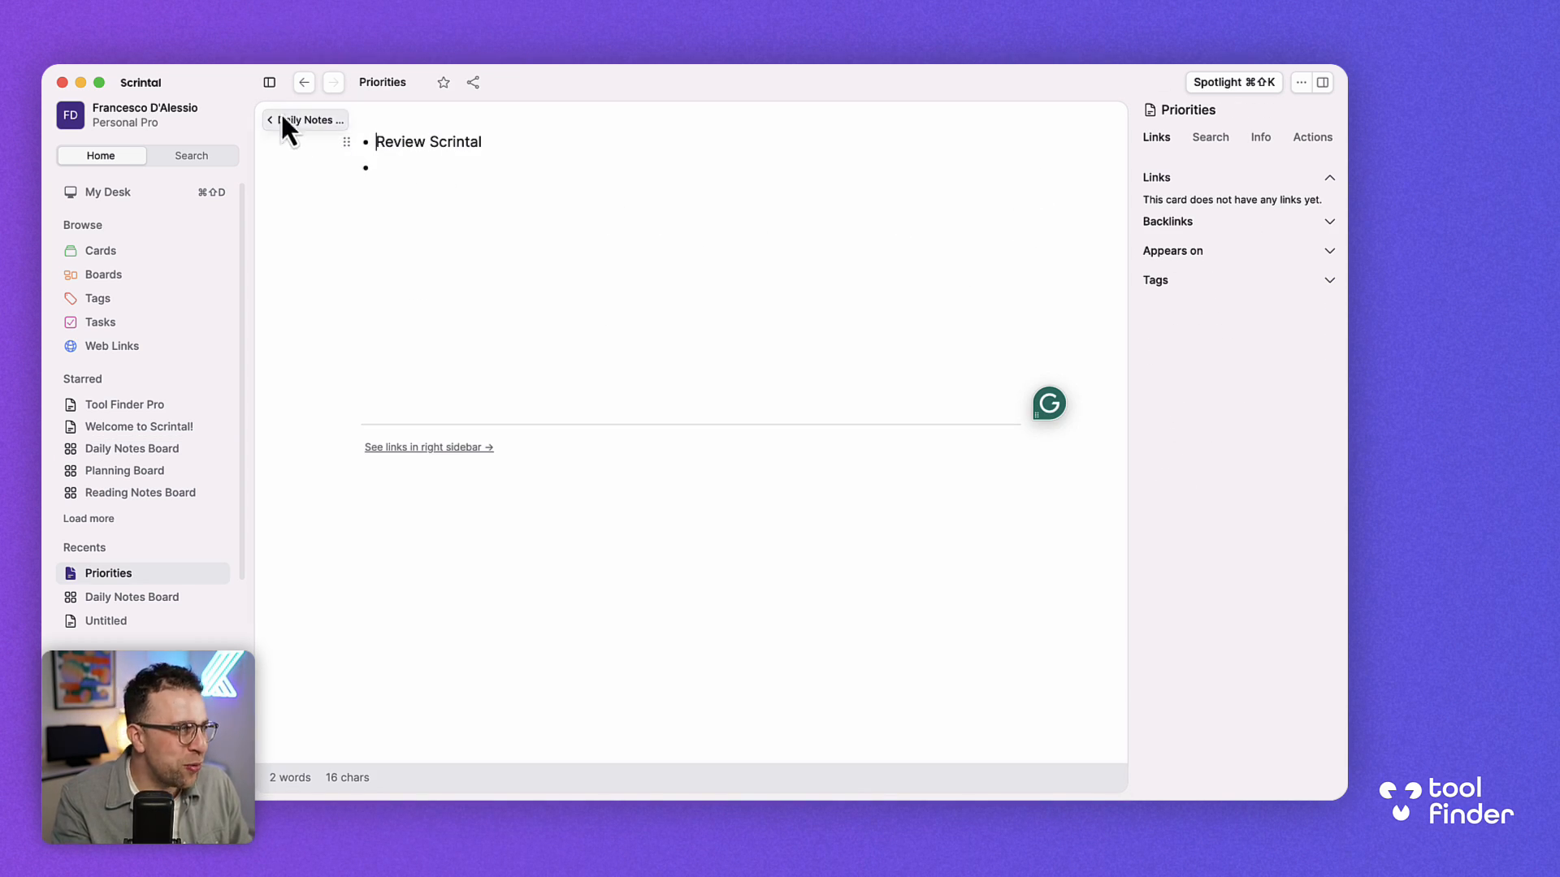
left_click(310, 120)
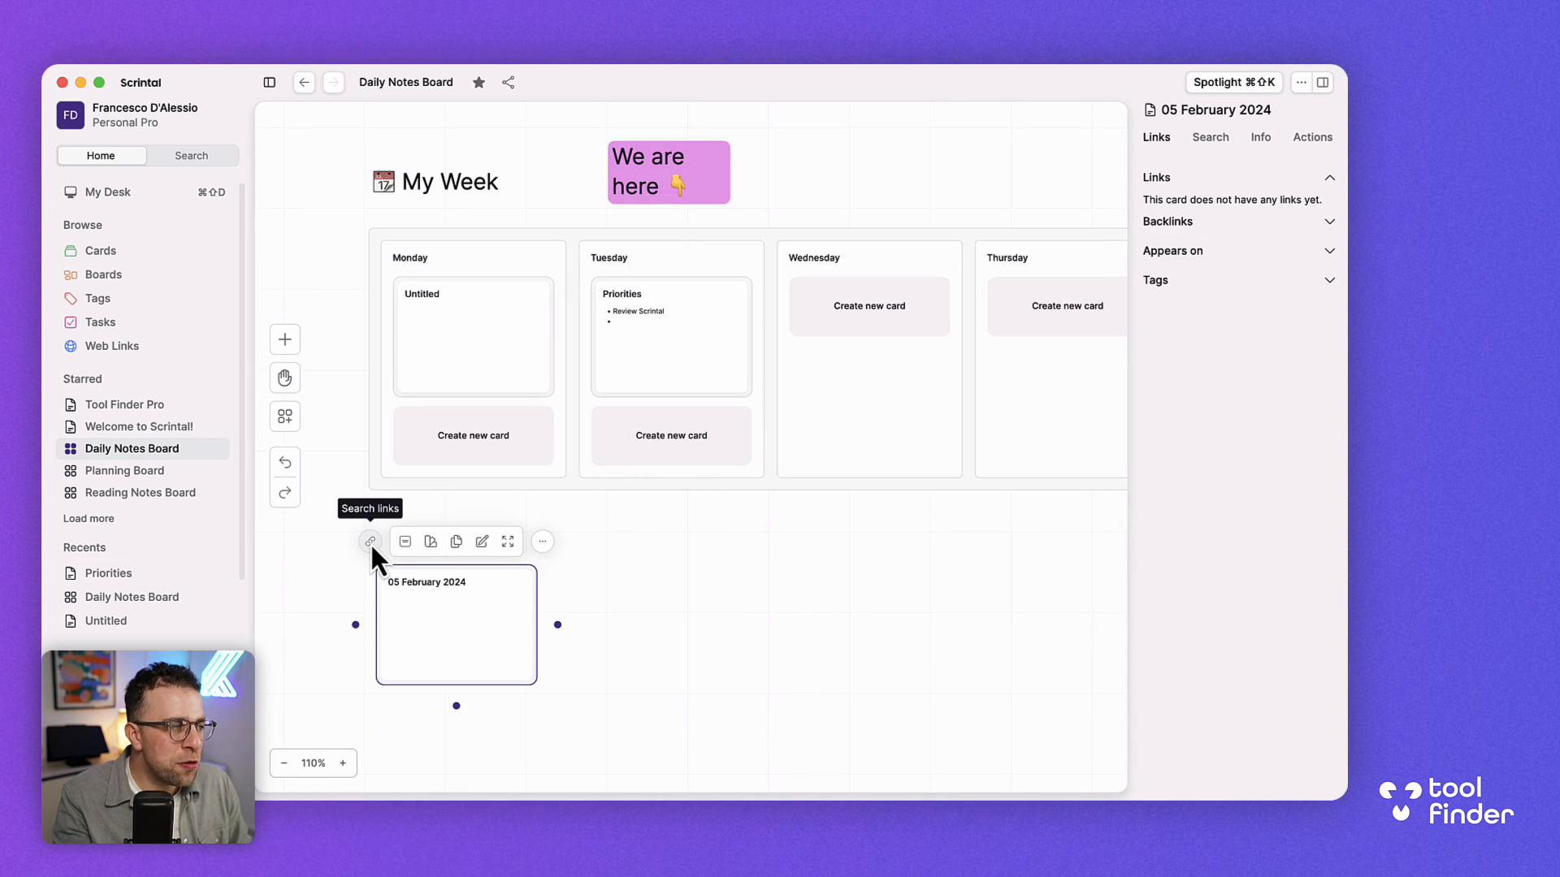
Search links of the 05 February 2024 card and open the Idea Station board.
left_click(369, 541)
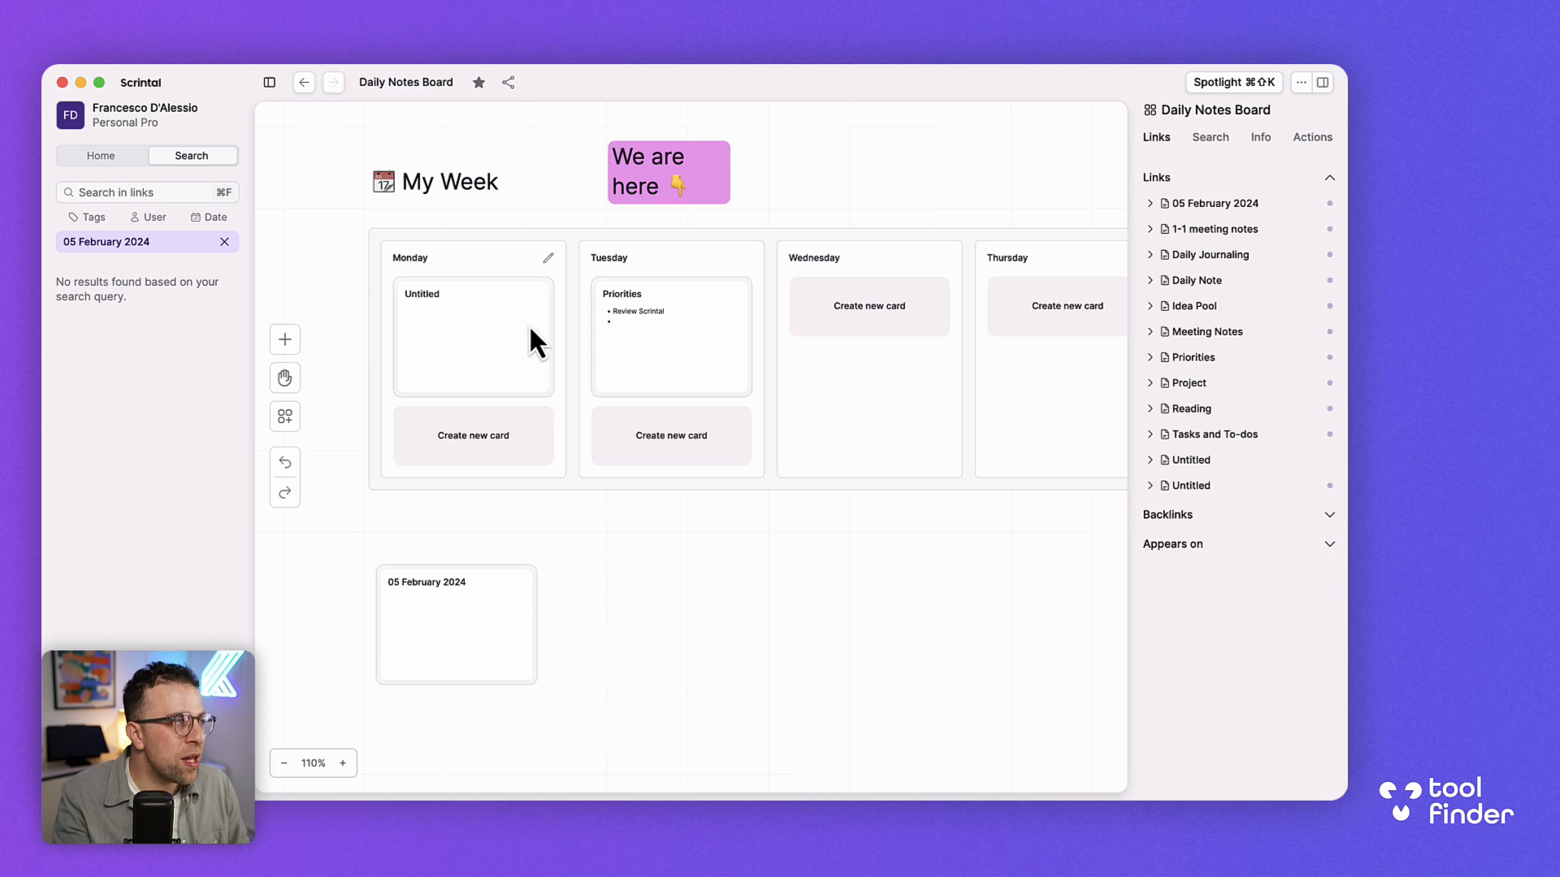
mouse_move(1139, 89)
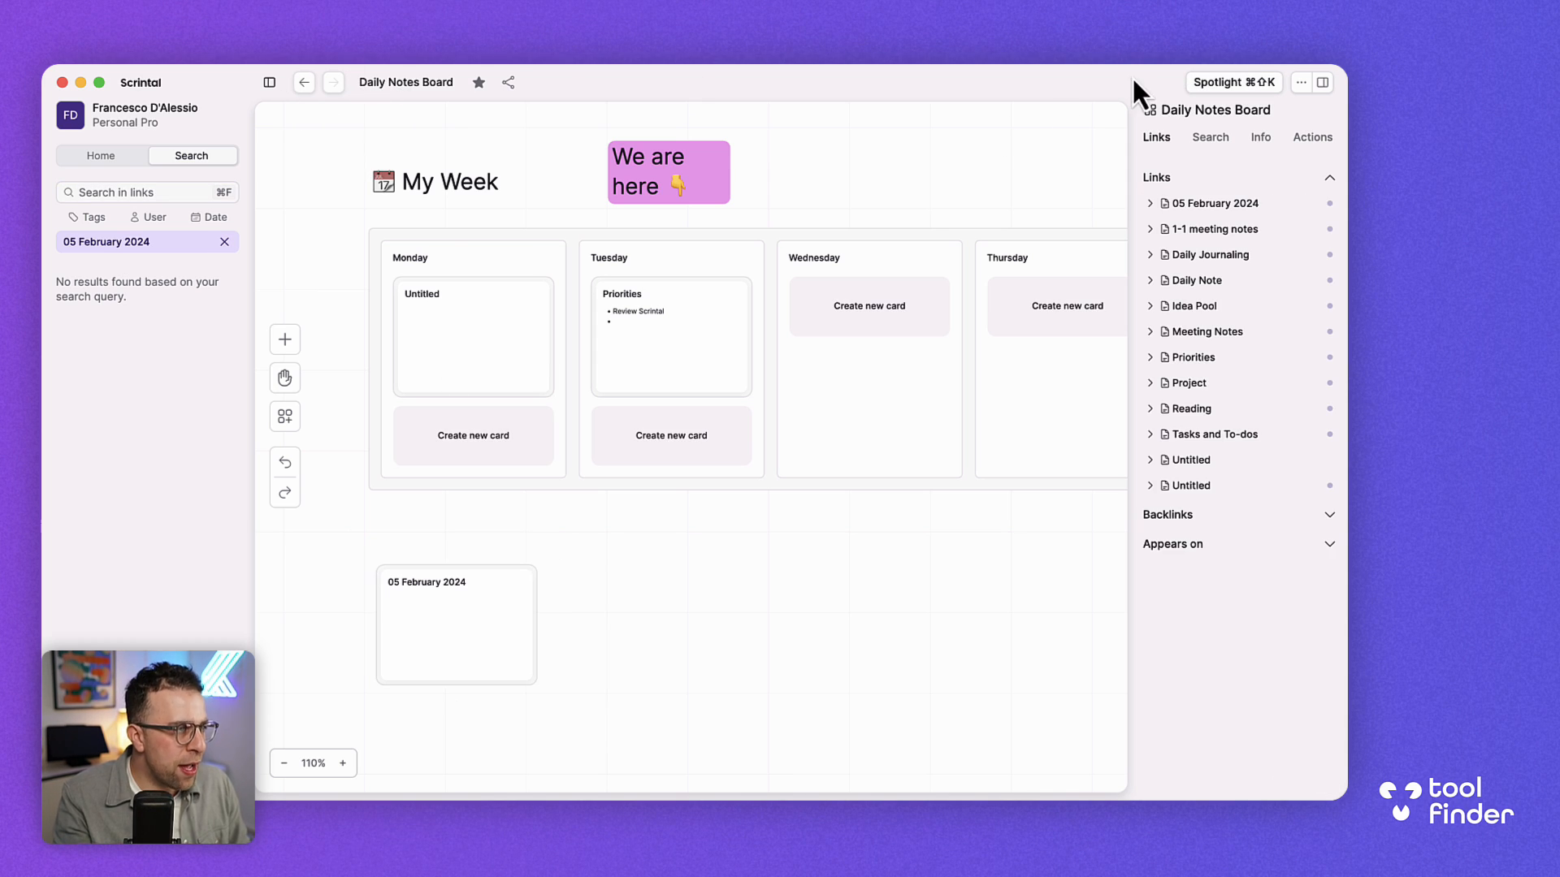
left_click(101, 155)
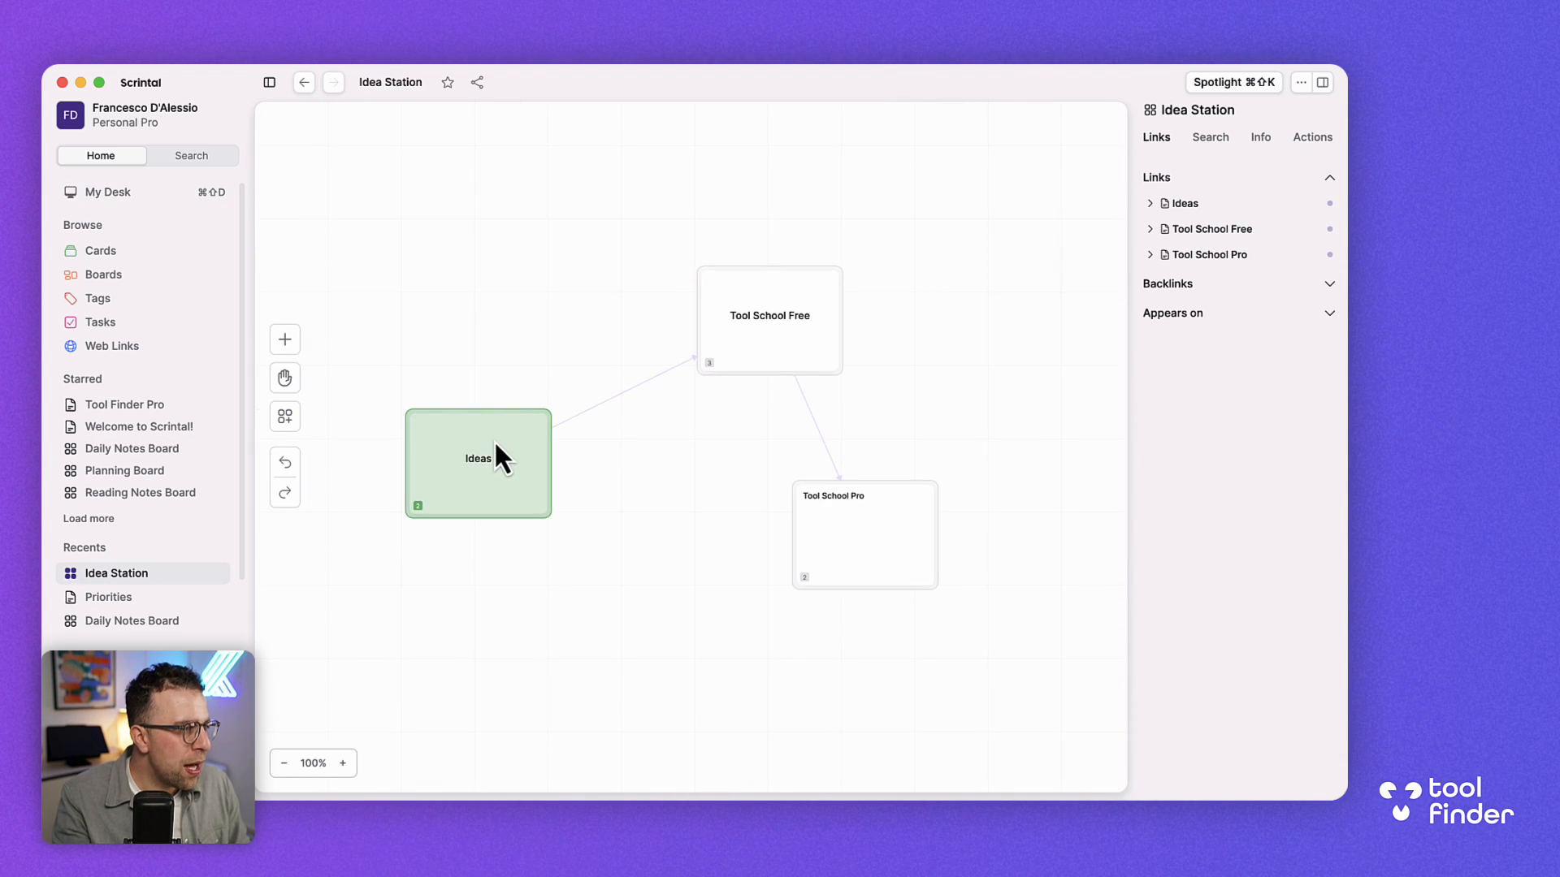
Link the Ideas card to Tool School Pro, then show the board's links again.
left_click(478, 462)
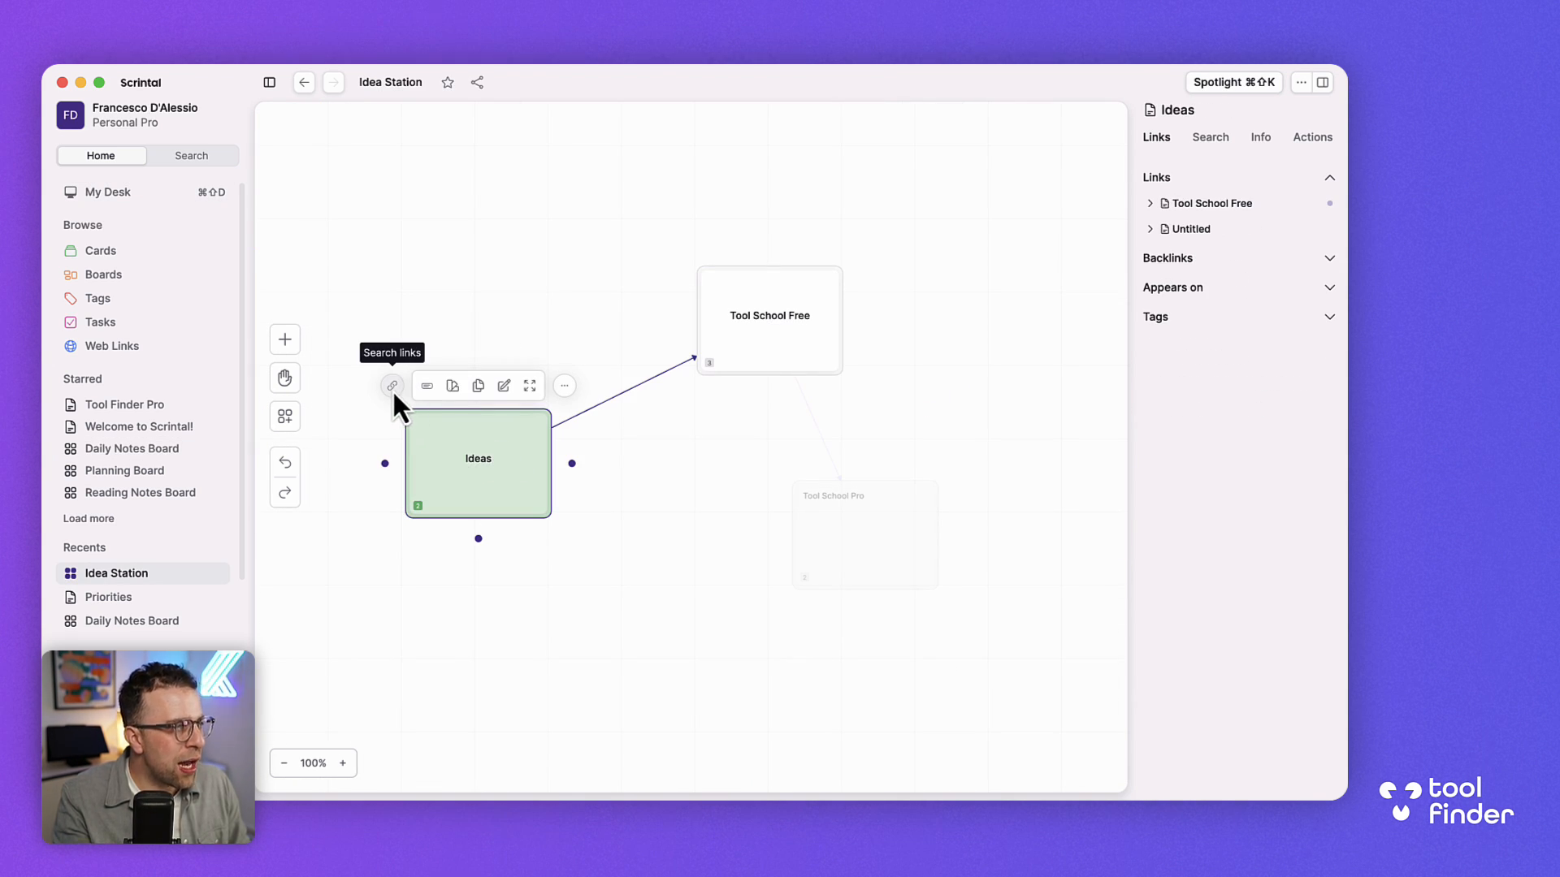
left_click(390, 386)
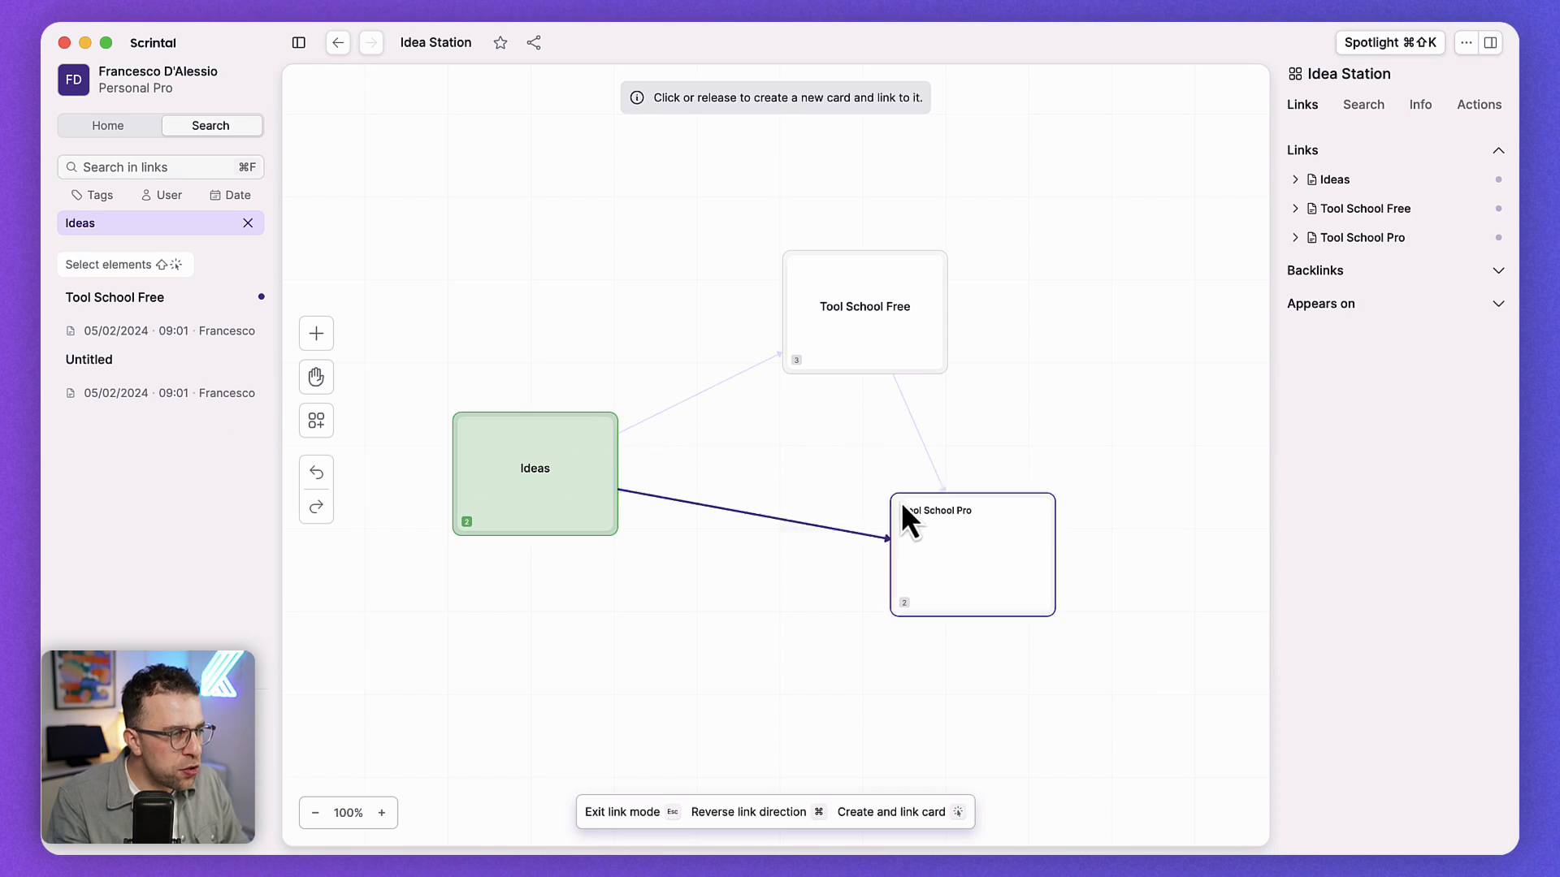
left_click(971, 554)
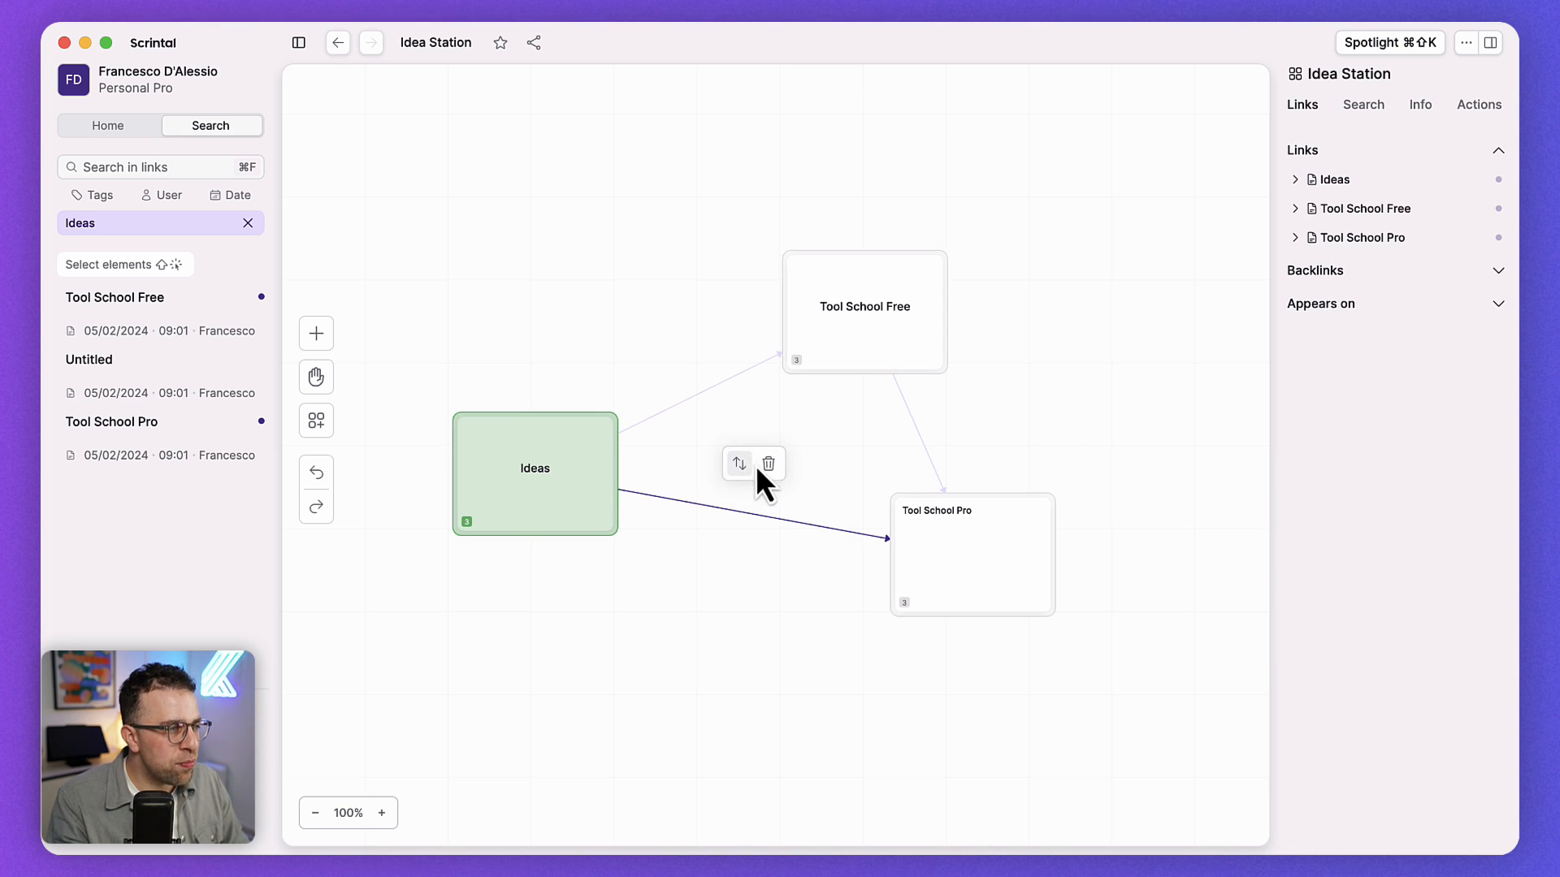
mouse_move(856, 442)
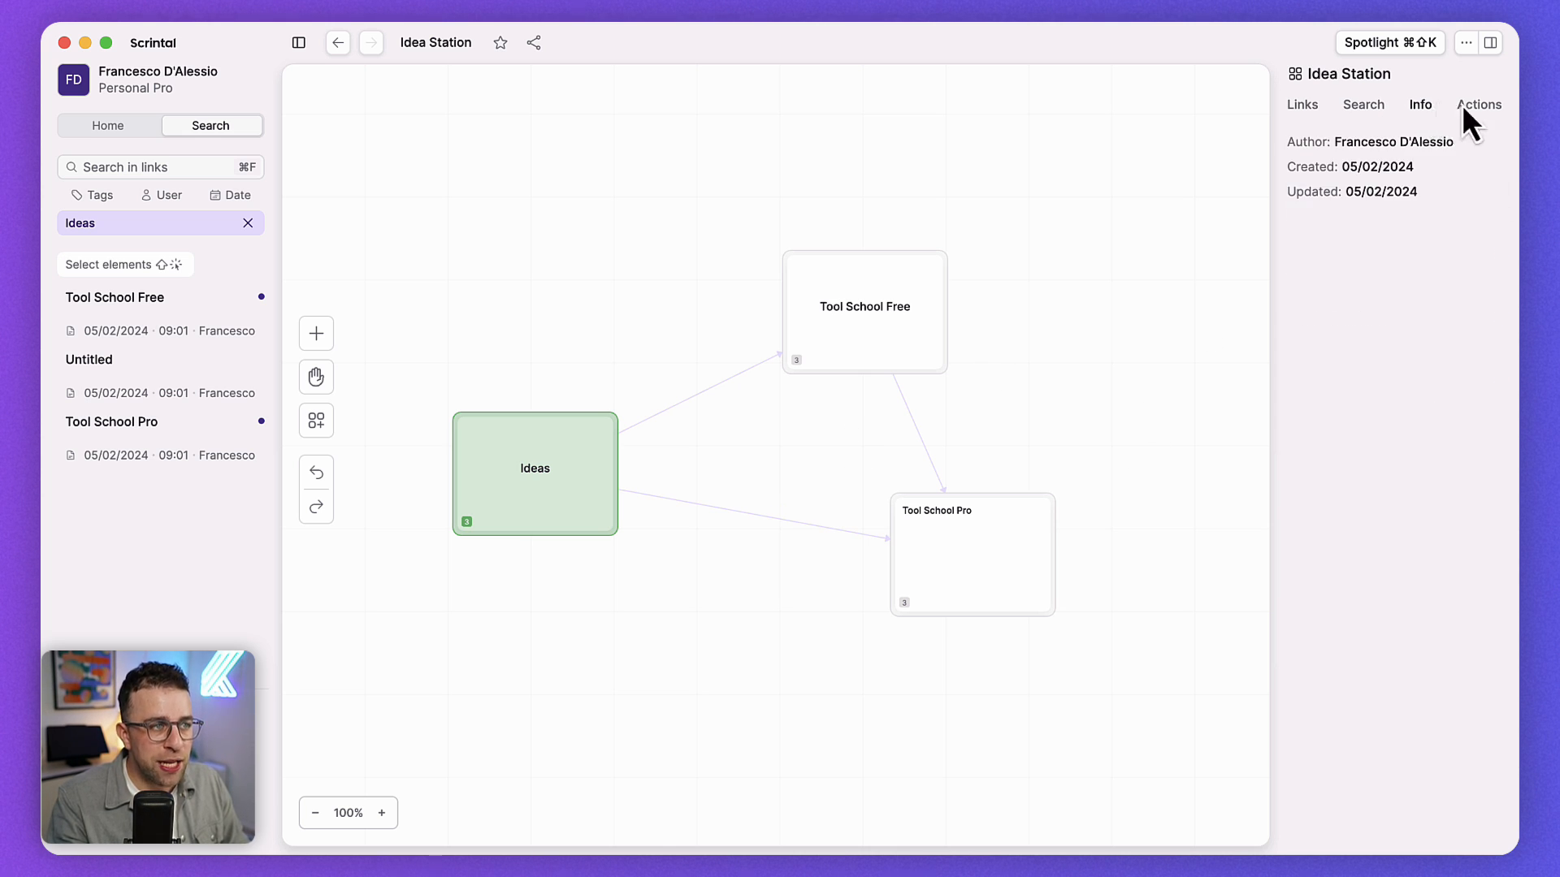
left_click(1302, 103)
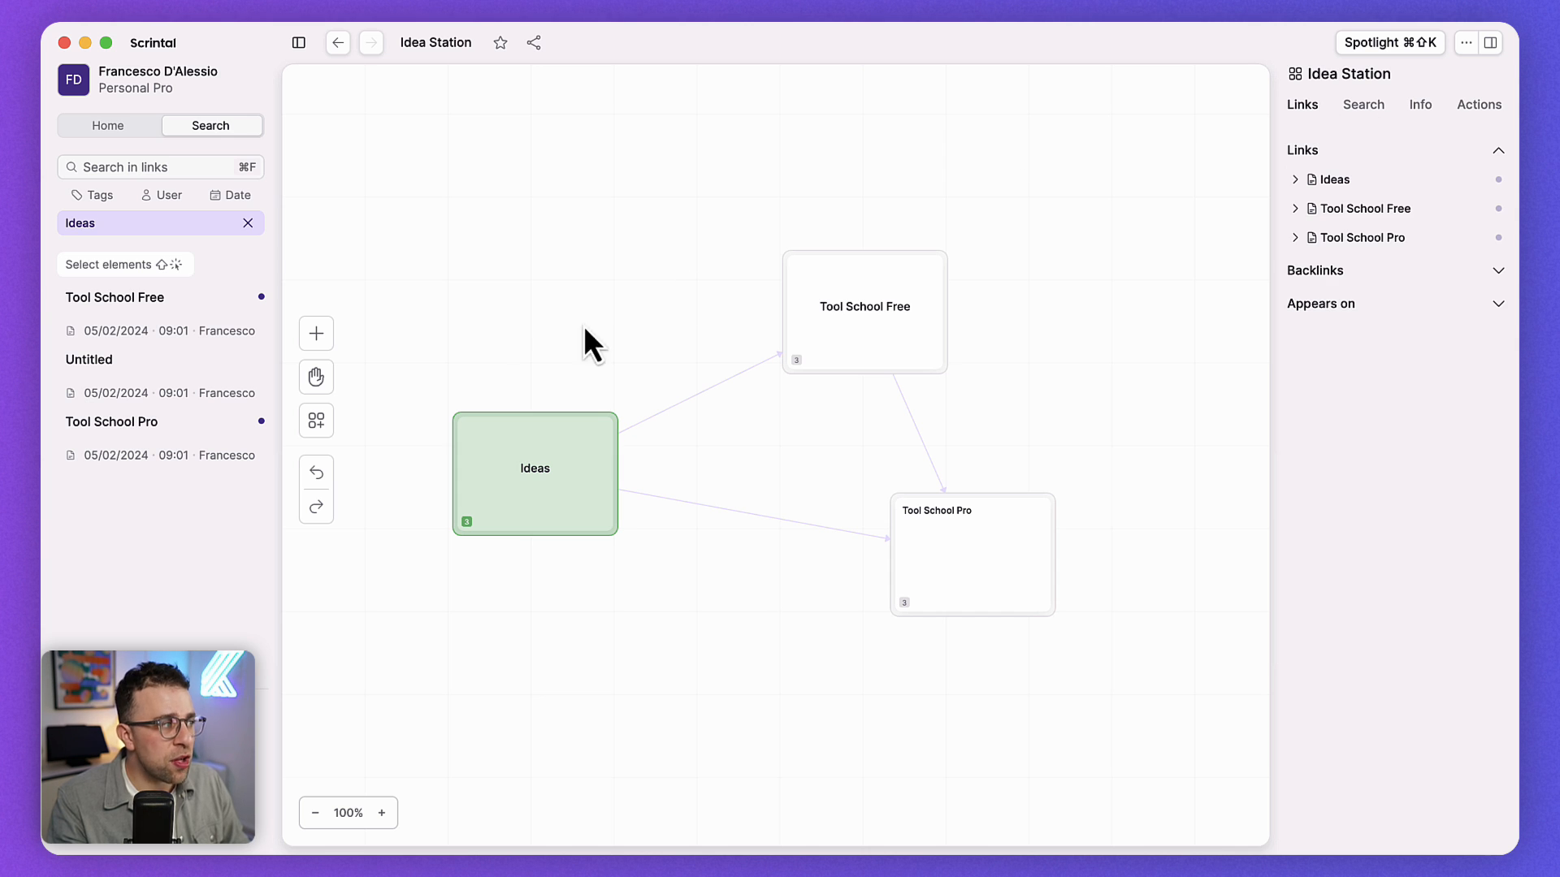
Switch the sidebar back to the Home navigation beside Idea Station.
left_click(107, 125)
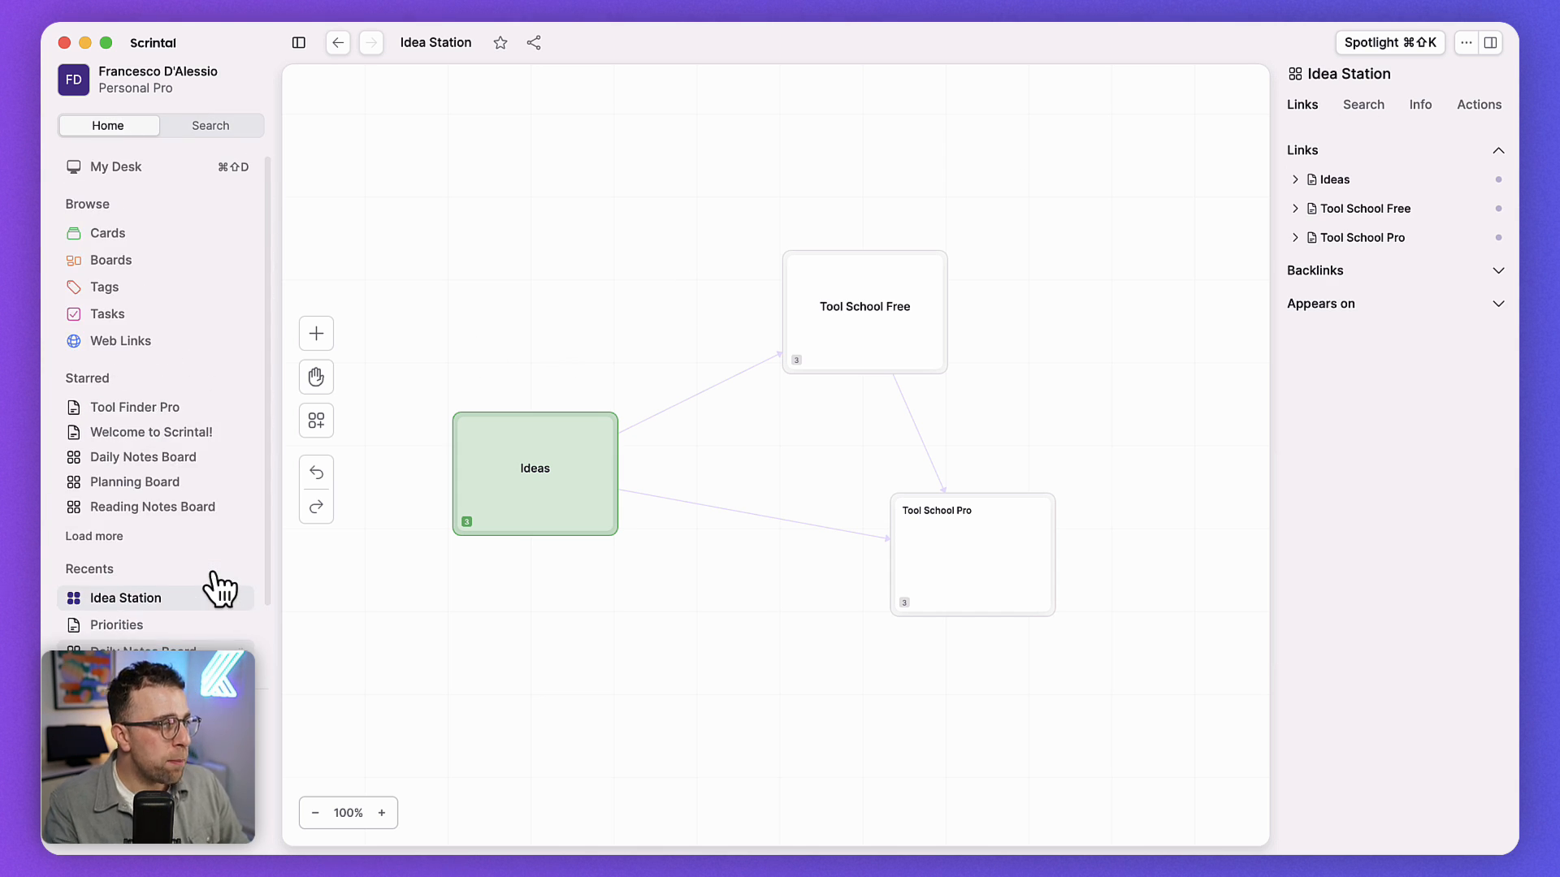
mouse_move(229, 584)
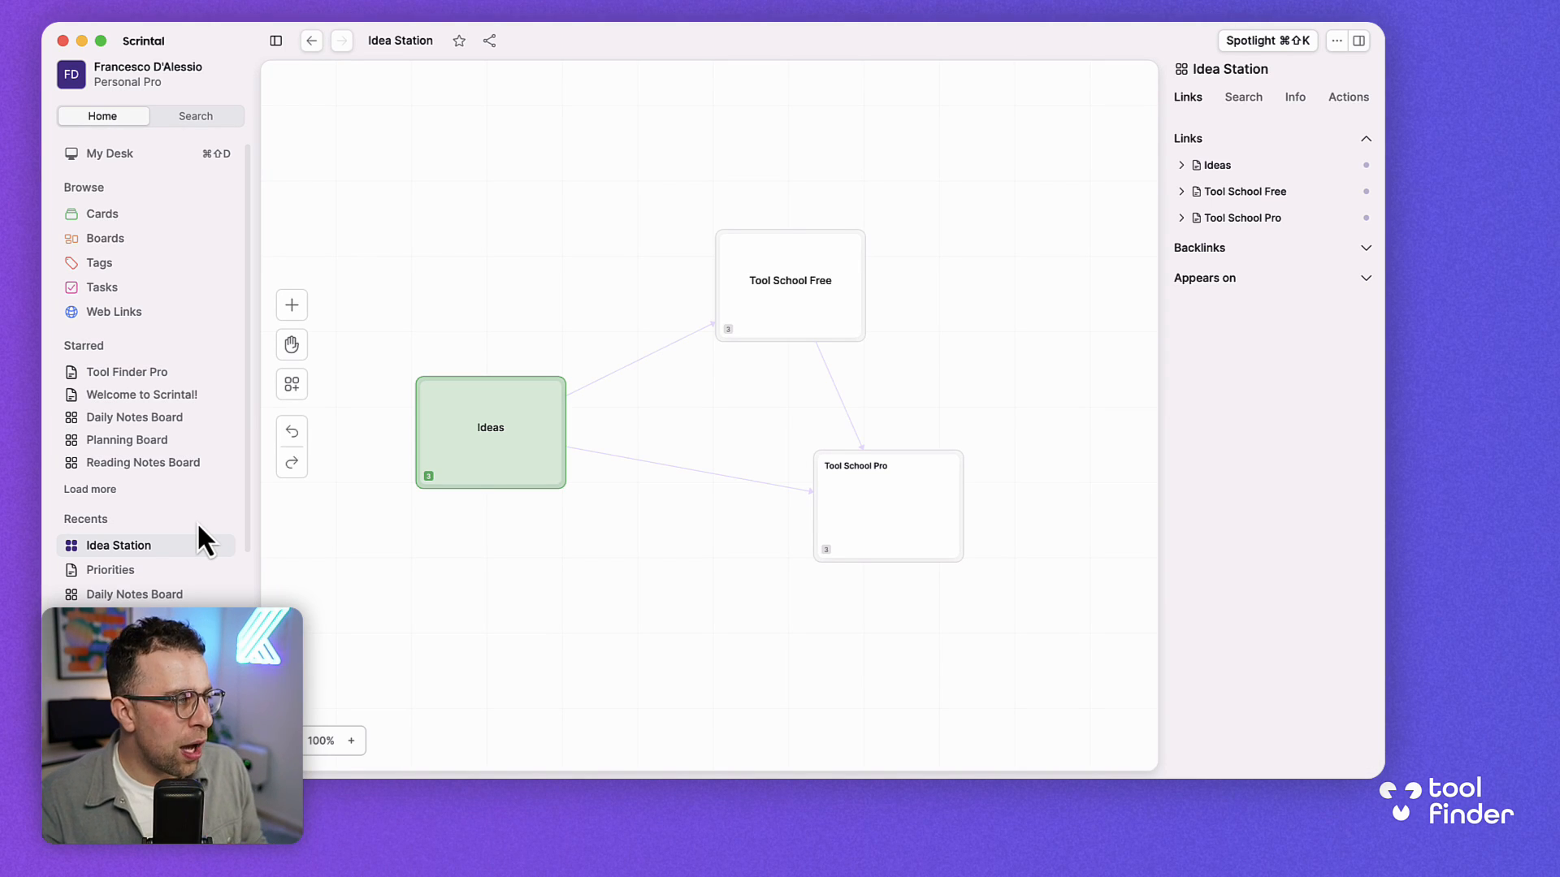
Open My Desk and scroll down to find the Idea Station board with 3 cards.
left_click(111, 154)
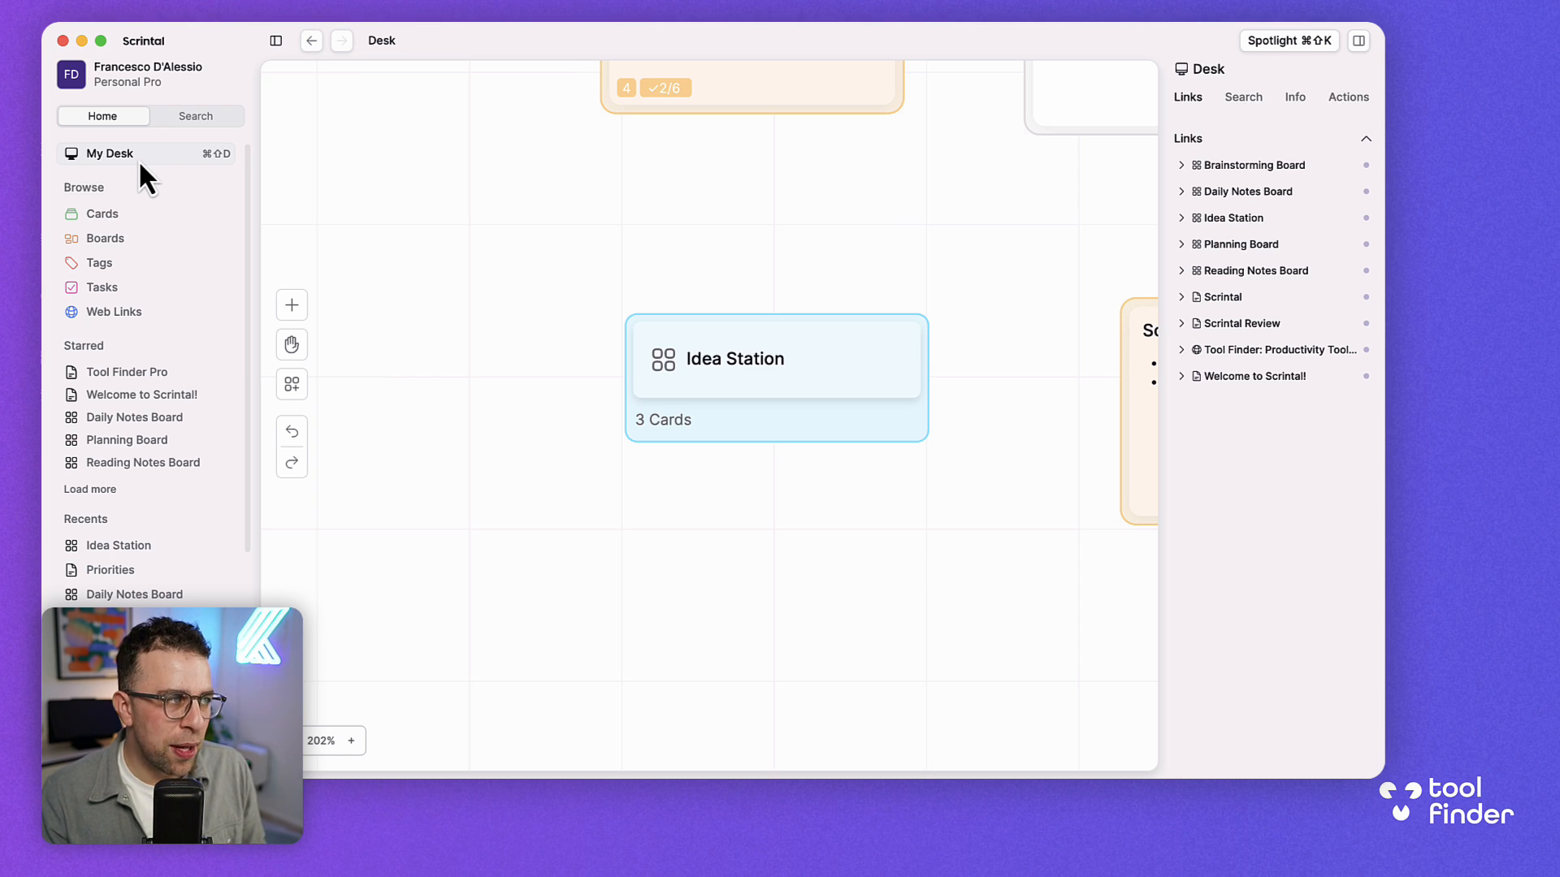
mouse_move(651, 303)
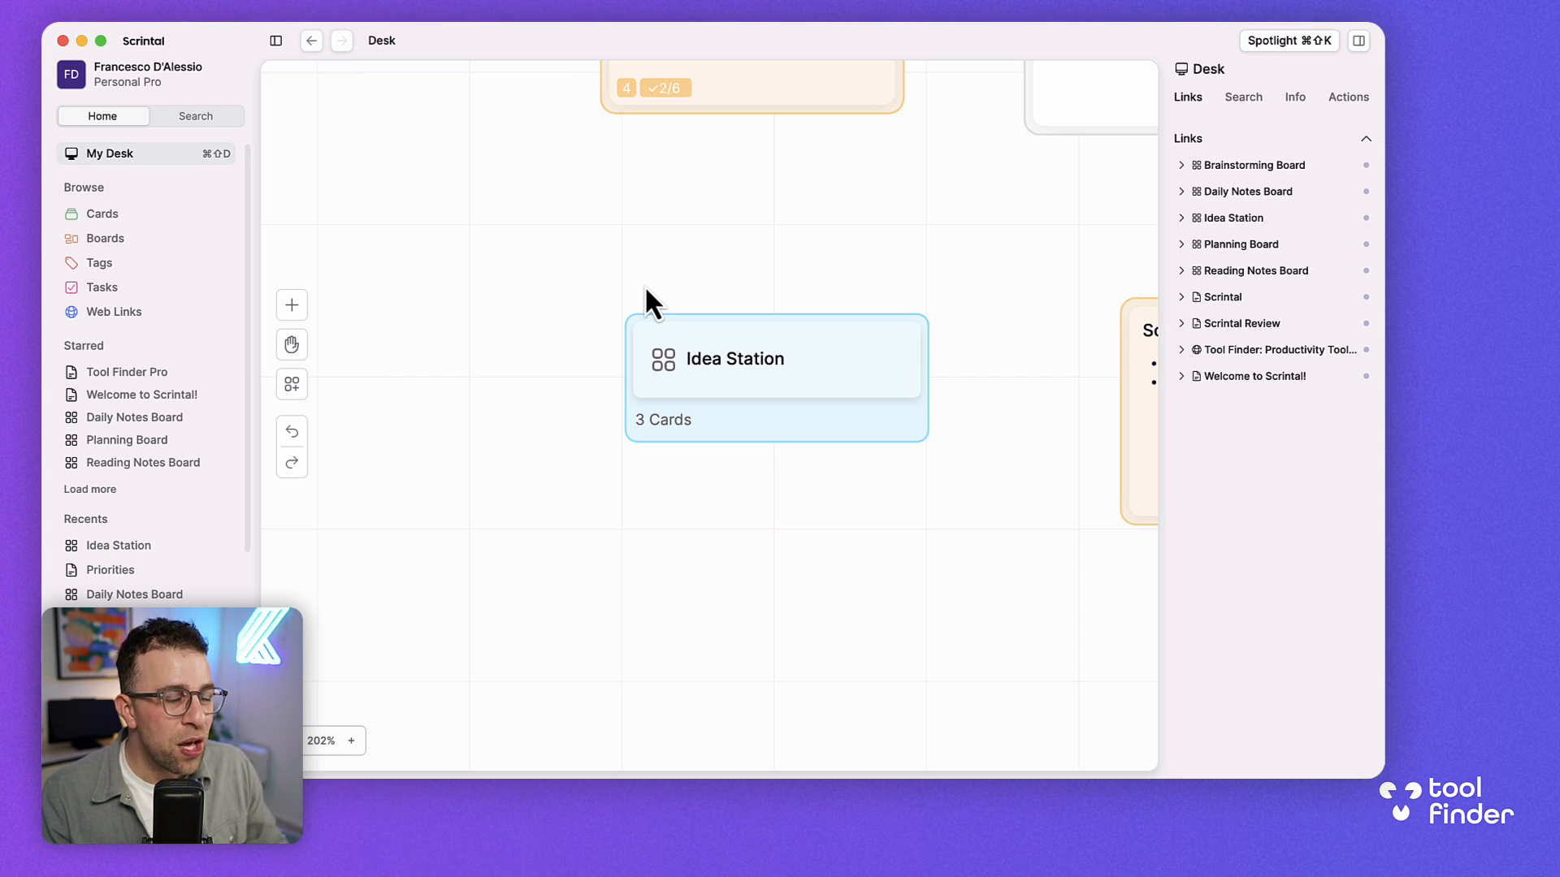
scroll("down", 3)
type("scrintal.com")
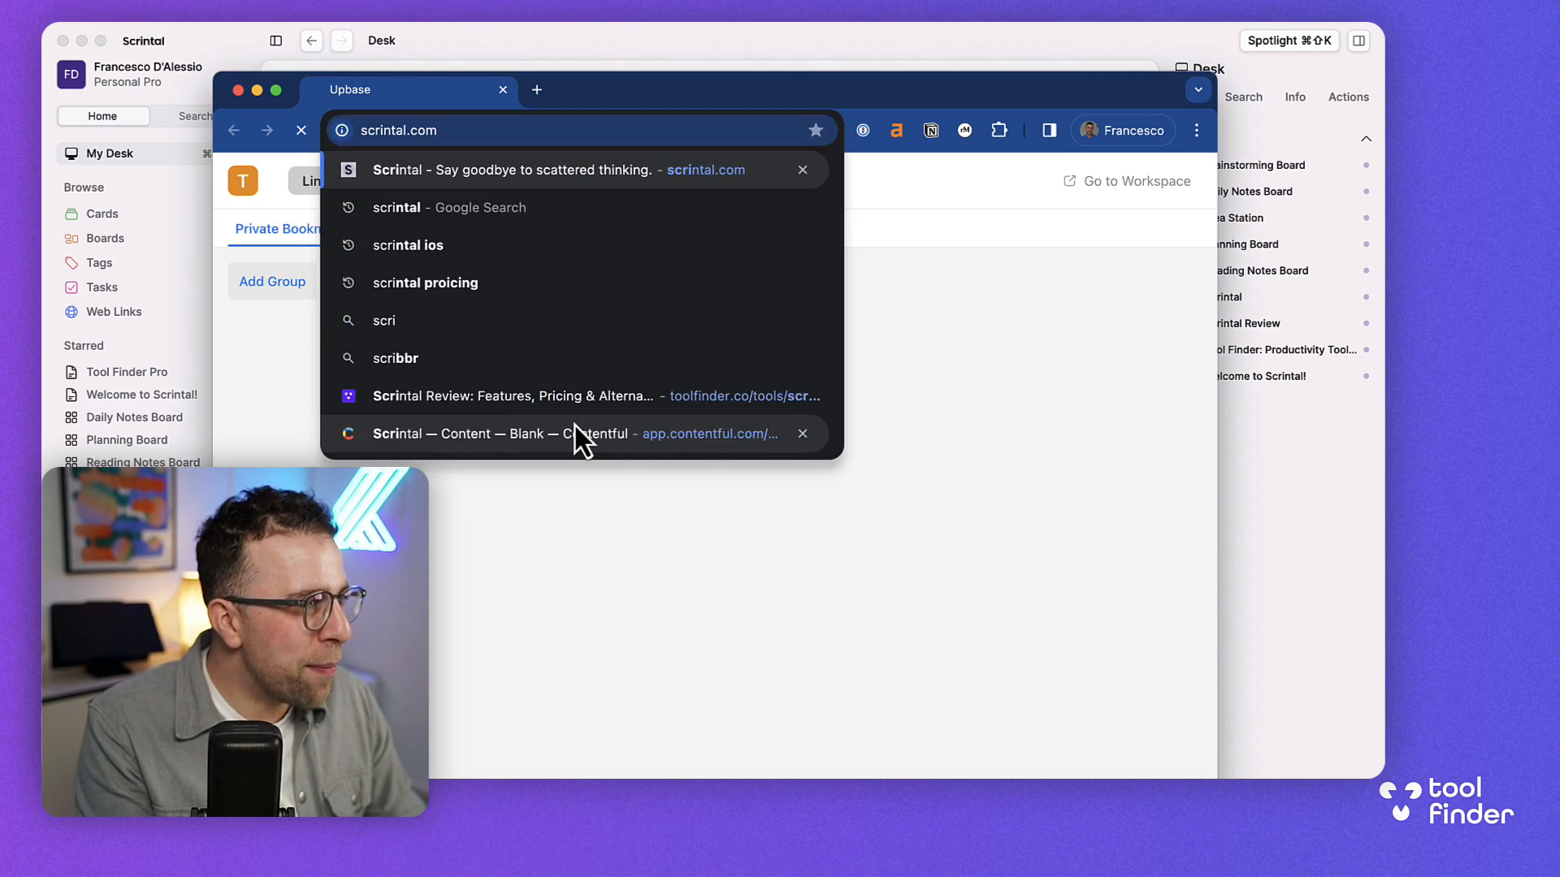
Load scrintal.com and scroll to Pro (GBP 5.49/month) and Lifetime (GBP 269) pricing.
left_click(534, 169)
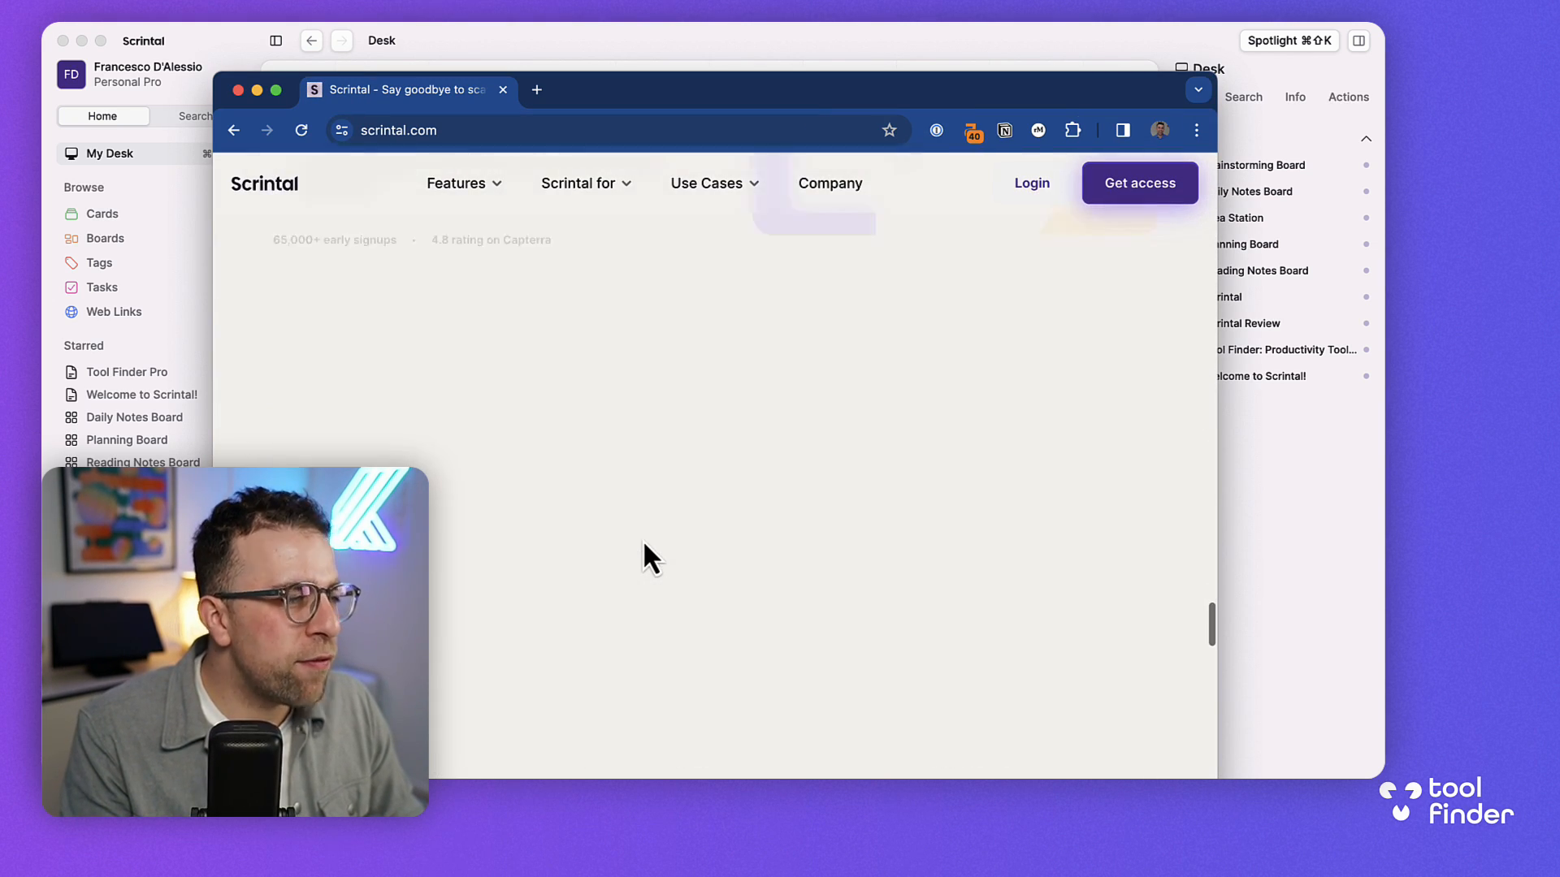
scroll("down", 3)
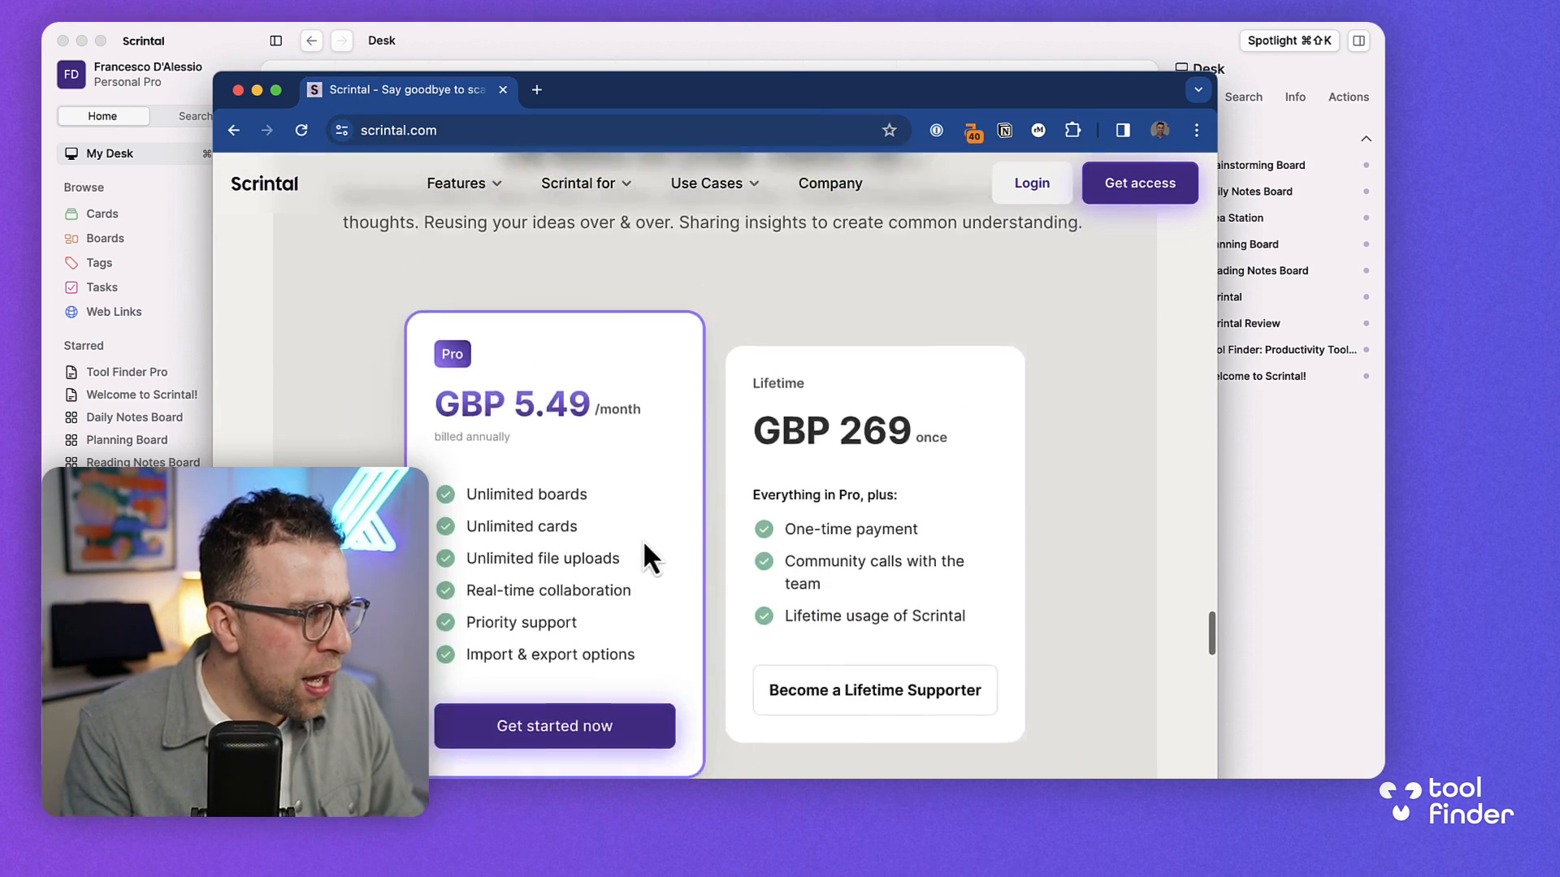
mouse_move(597, 443)
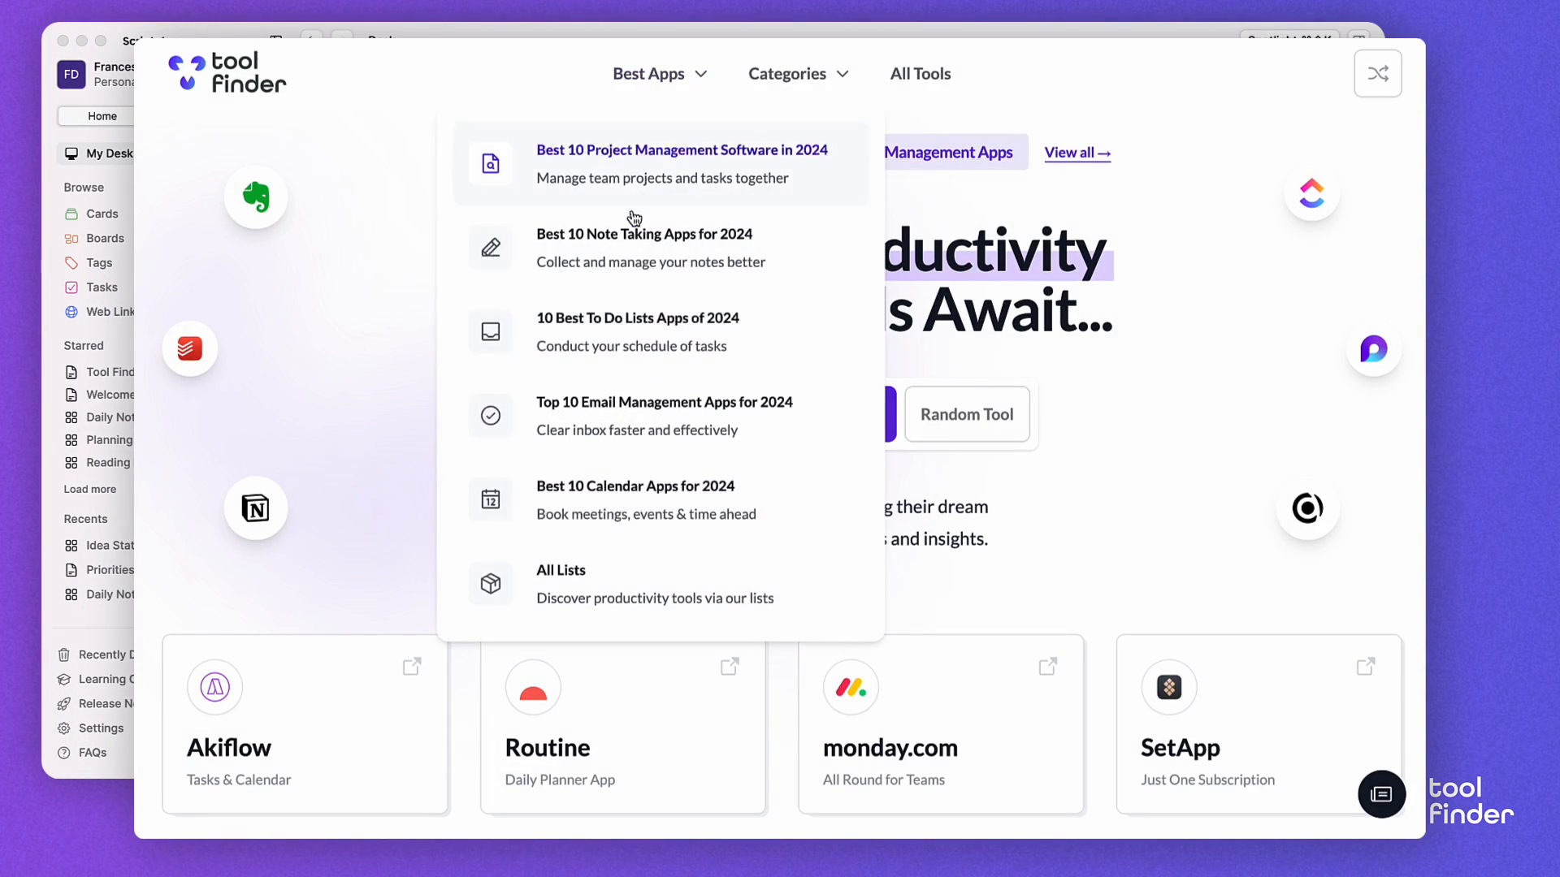
Open Tool Finder's '10 Best To Do Lists Apps of 2024' article from the Best Apps menu.
left_click(638, 317)
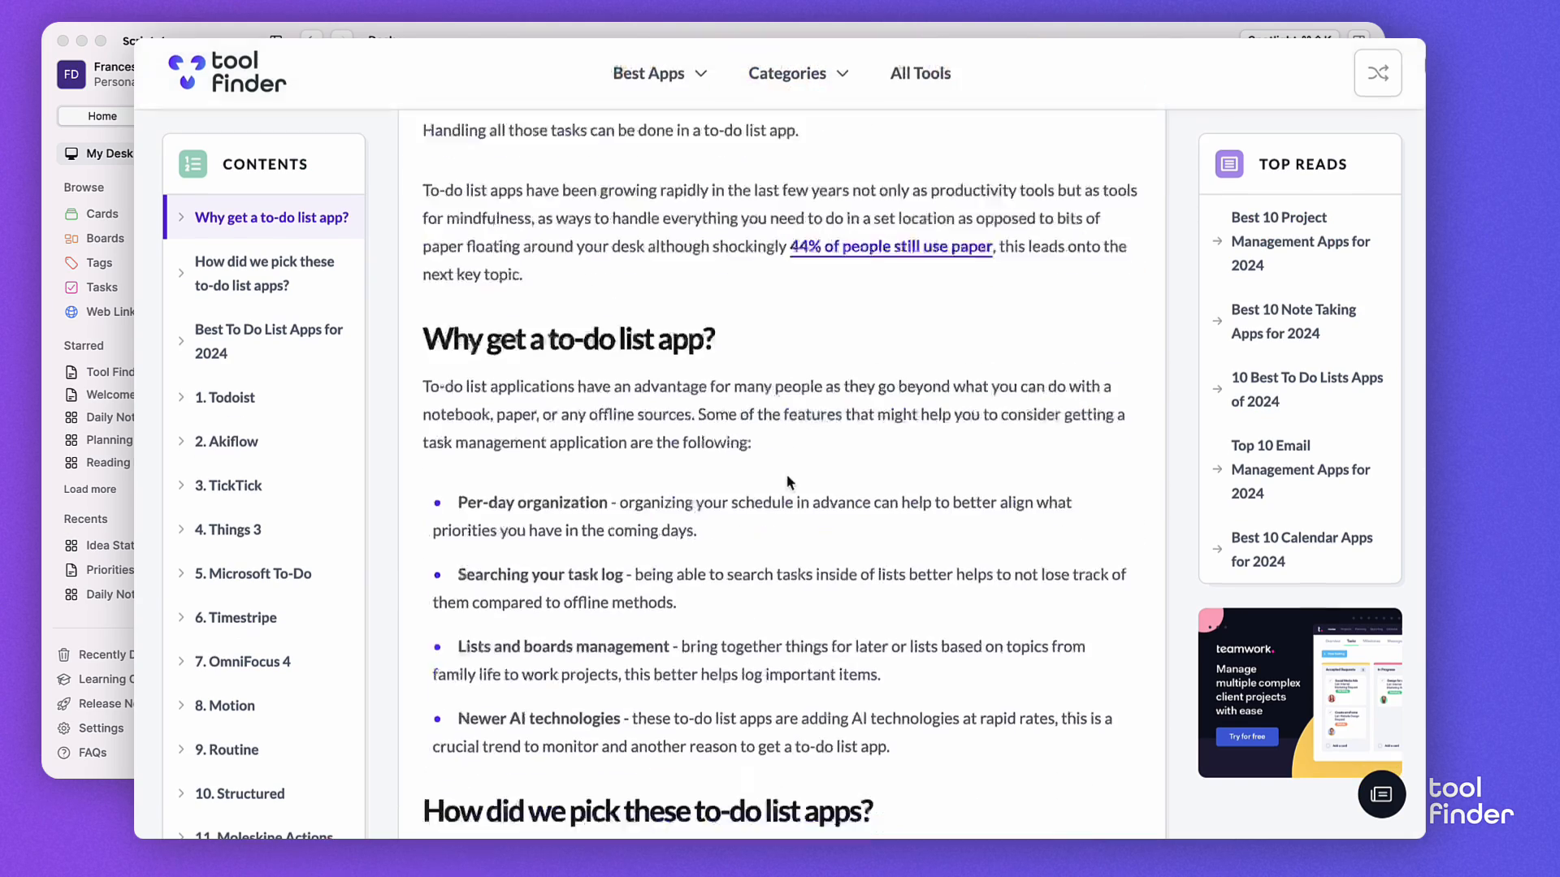